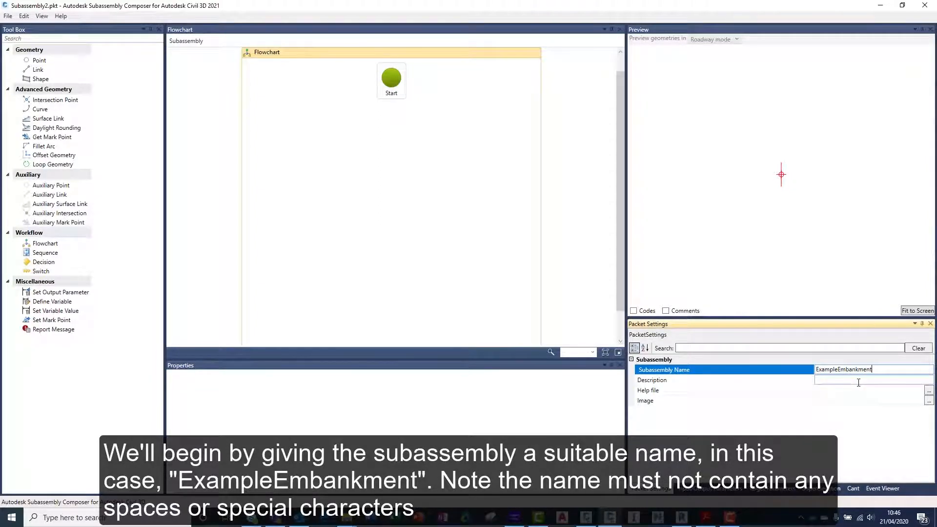
- Enter the ExampleEmbankment description and attach Example Embankment.png as the preview image
left_click(652, 379)
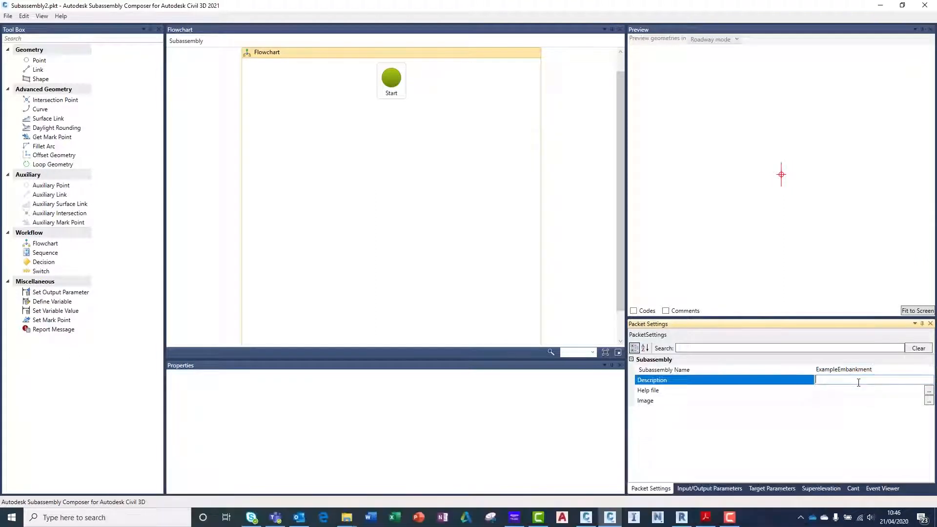
type("An")
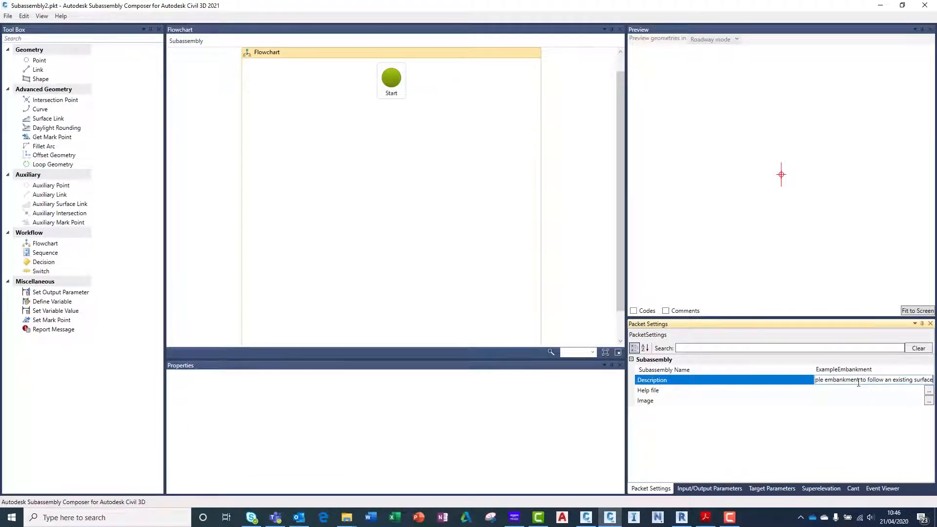
left_click(649, 390)
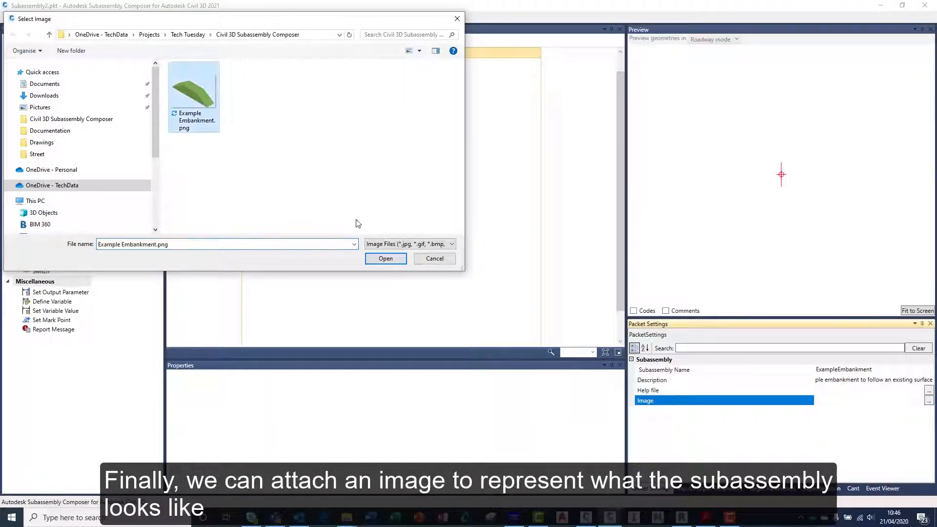
left_click(386, 258)
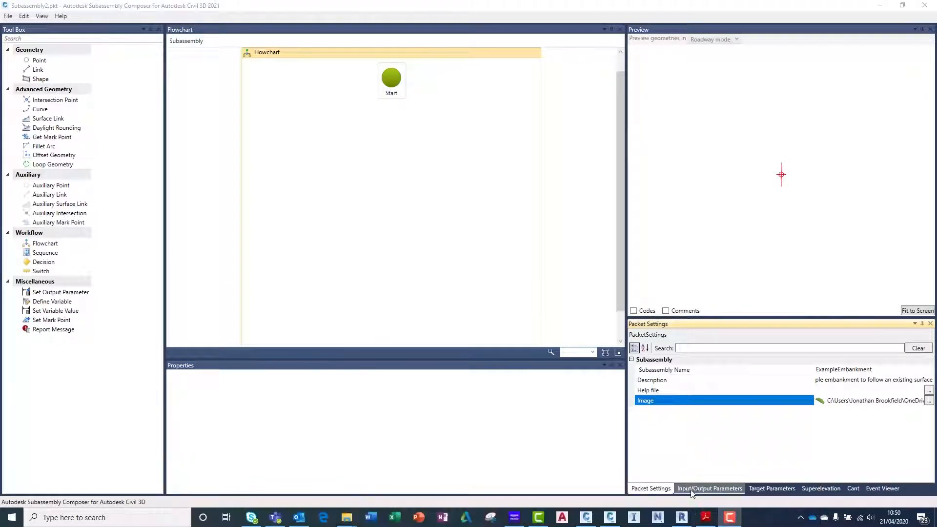
- Set the Side input parameter's default to Right
left_click(709, 488)
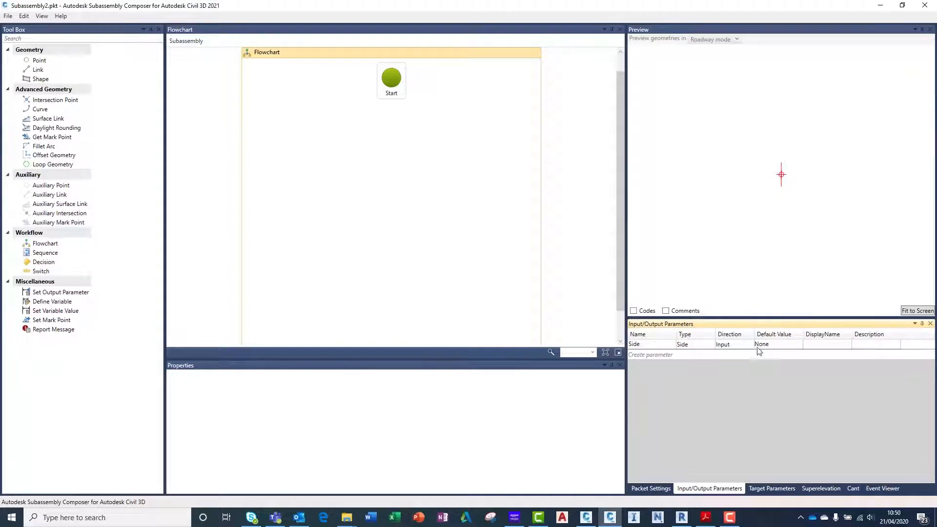
left_click(798, 344)
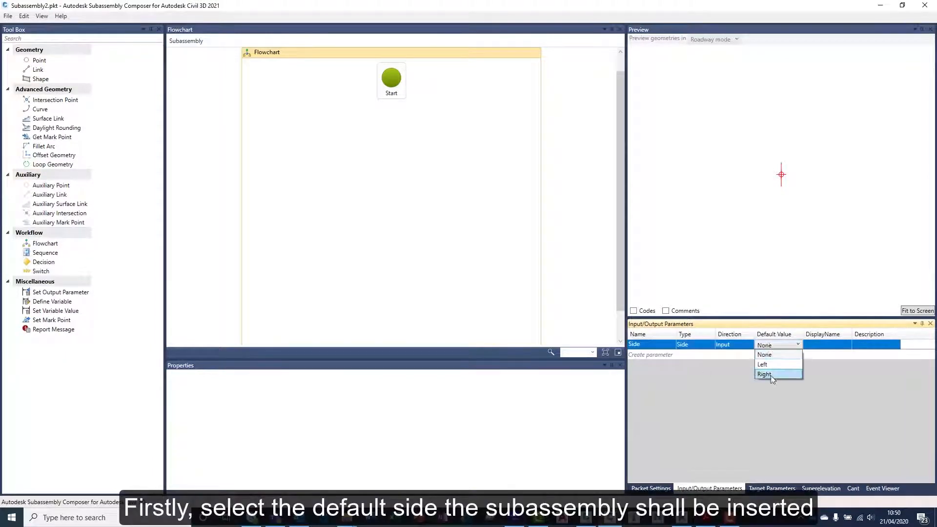
left_click(764, 374)
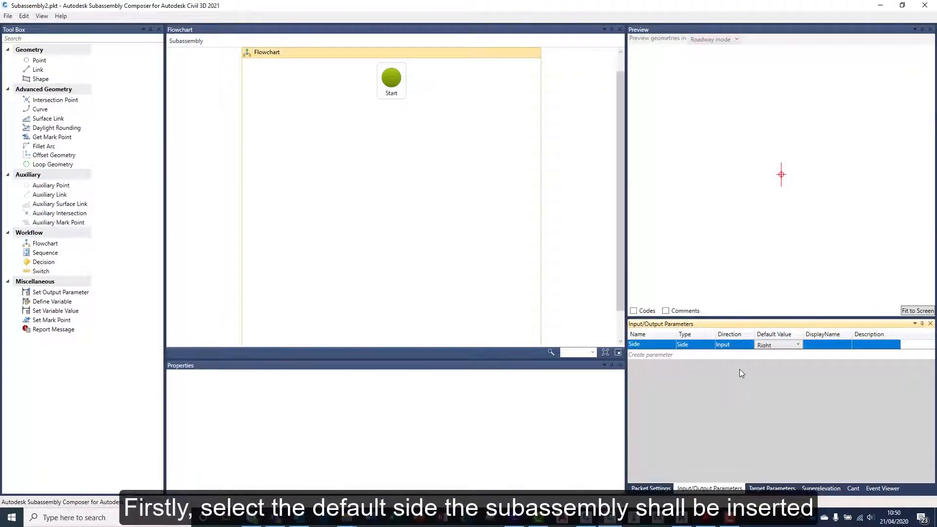
- Add input parameters CrestWidthRight and CrestWidthLeft, defaulting to 1
left_click(651, 354)
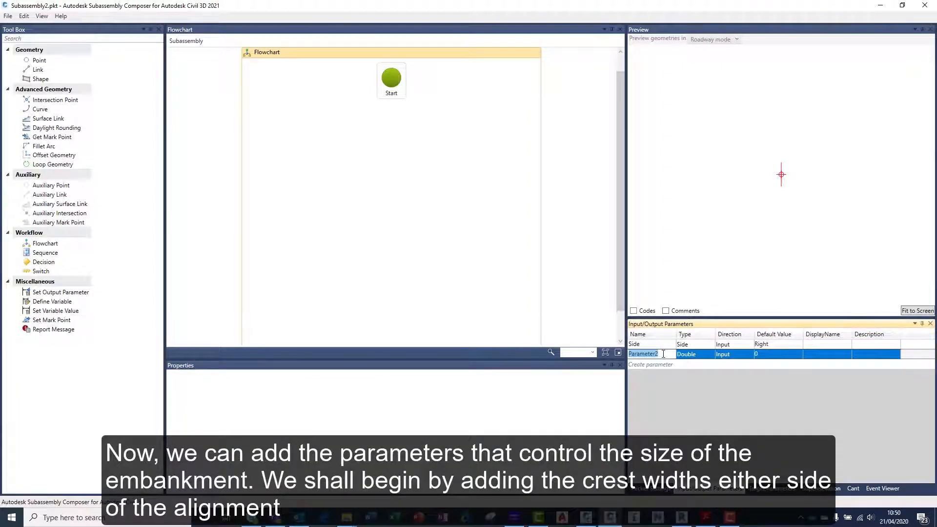
type("Crest")
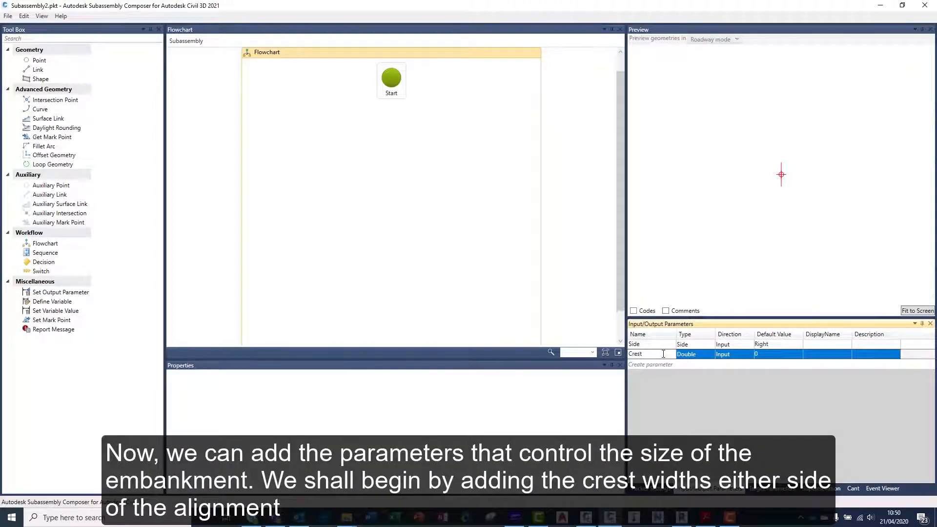
type("CrestWidthRight")
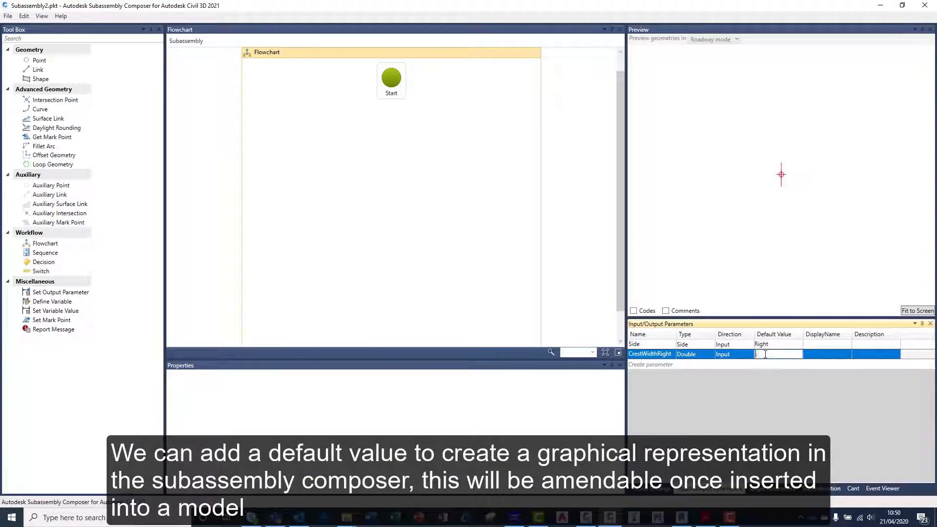
type("1")
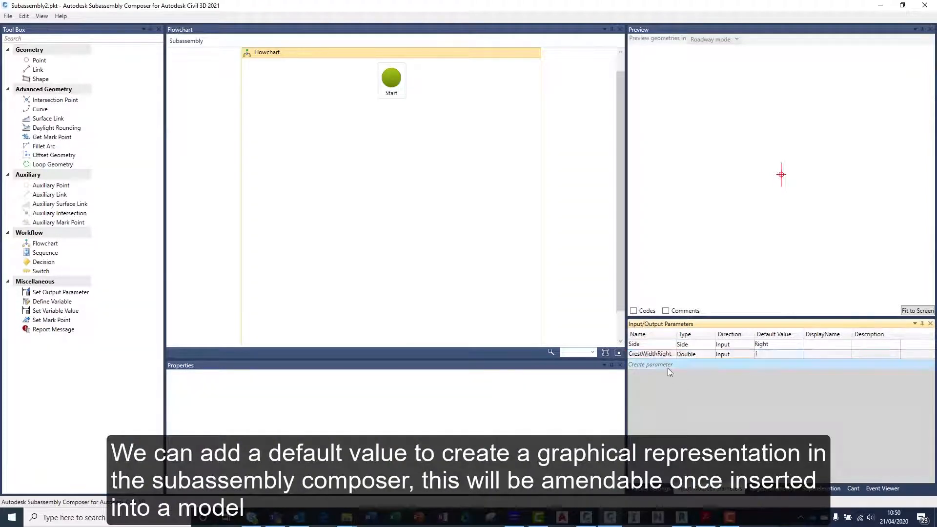
left_click(650, 364)
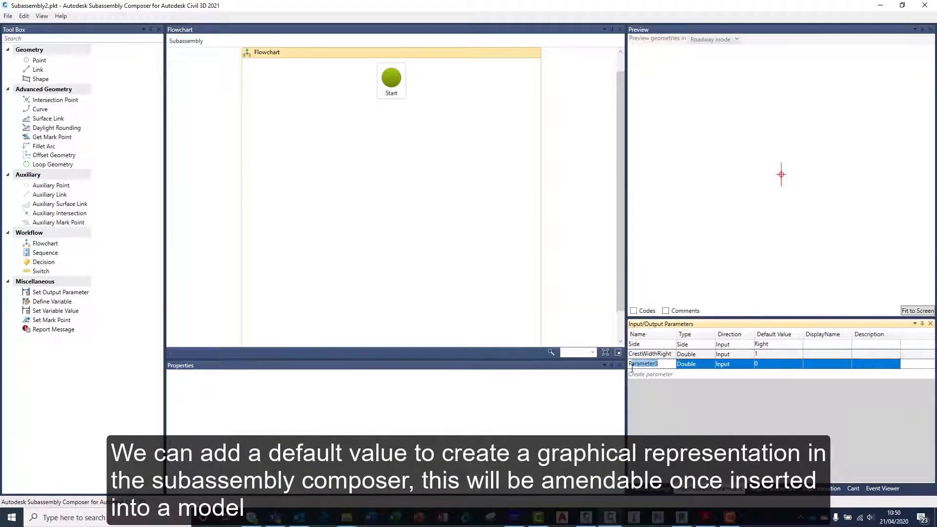
type("CrestWidthLeft")
left_click(779, 363)
type("1")
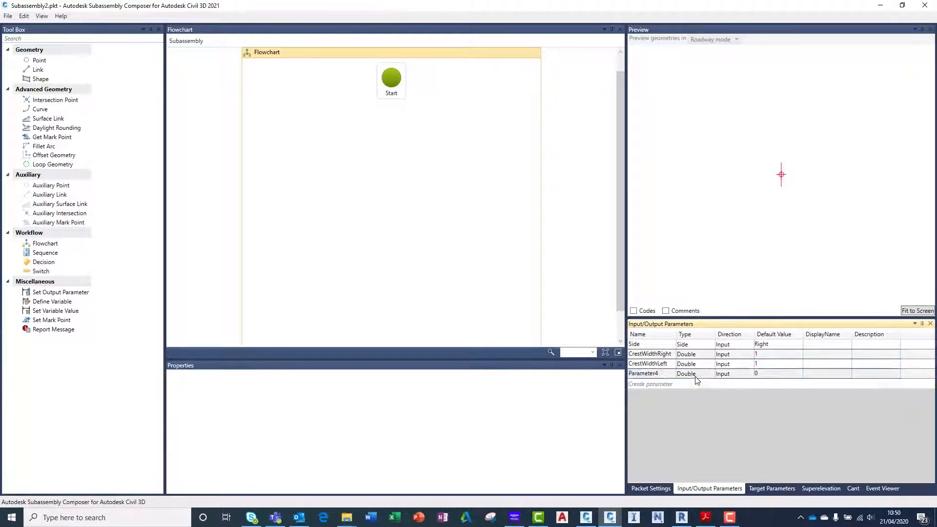
- Rename the newest input to SlopeRight and make it a Slope type
double_click(643, 373)
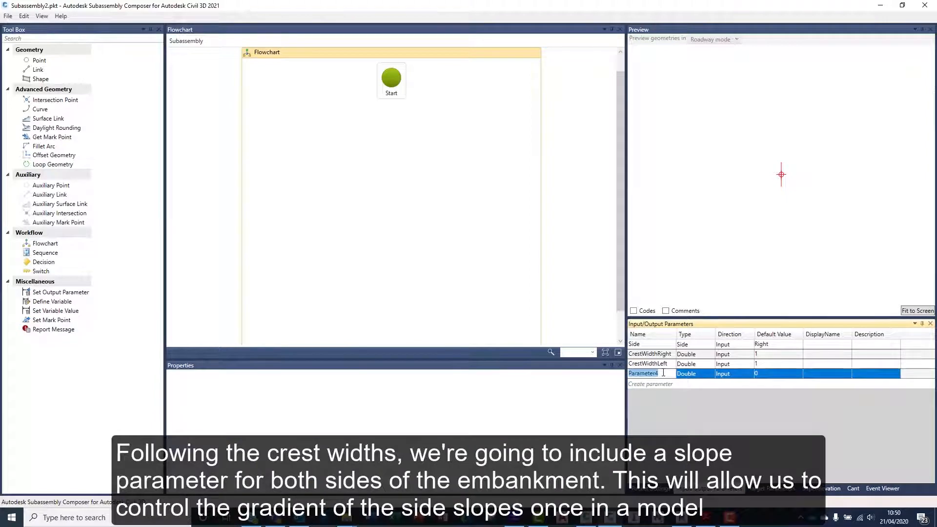
type("SlopeRight")
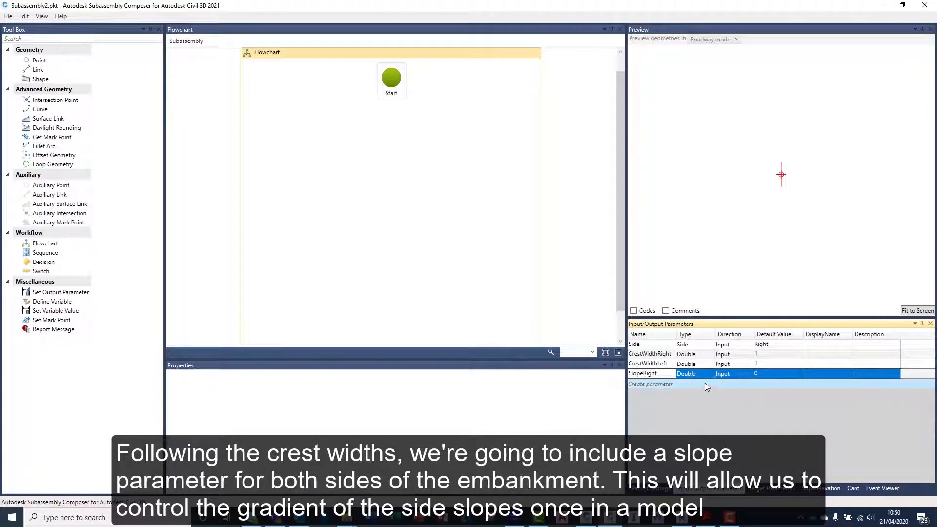
left_click(710, 374)
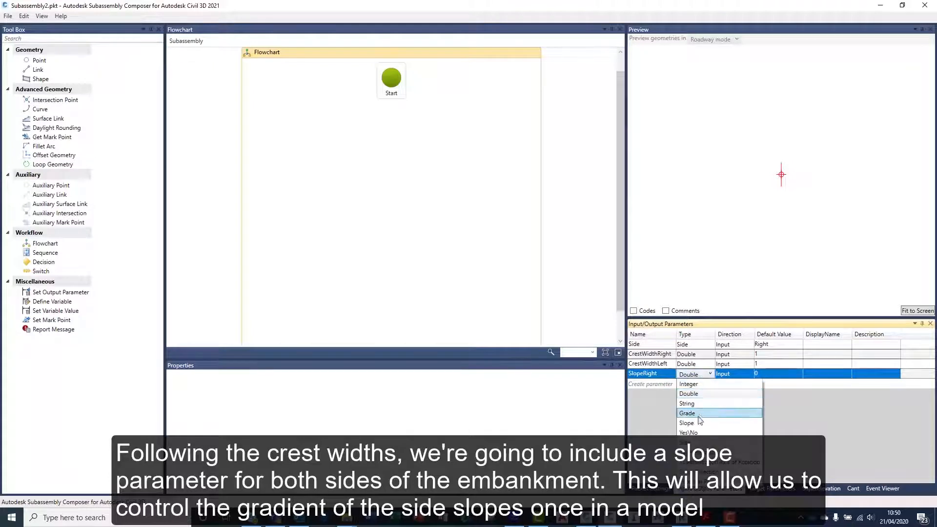
left_click(686, 423)
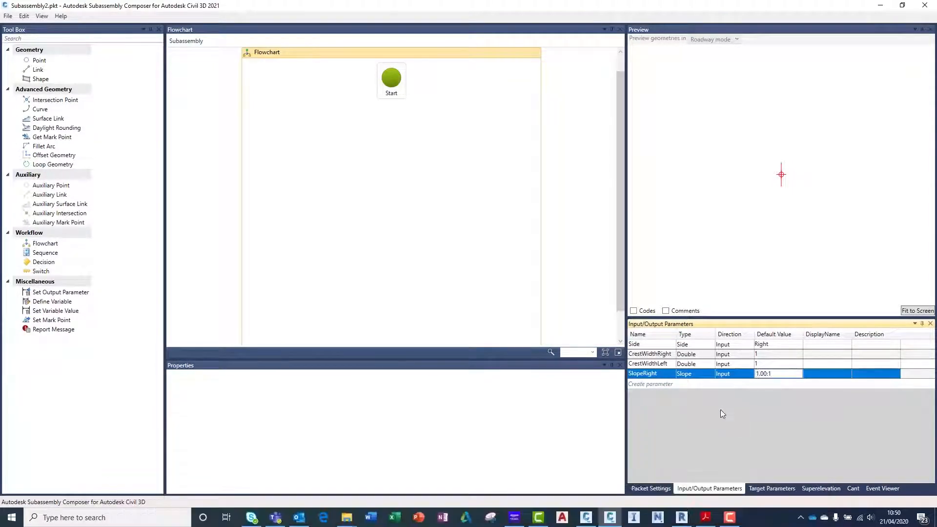
- Add a SlopeLeft input parameter of type Slope
left_click(650, 383)
type("SlopeLeft")
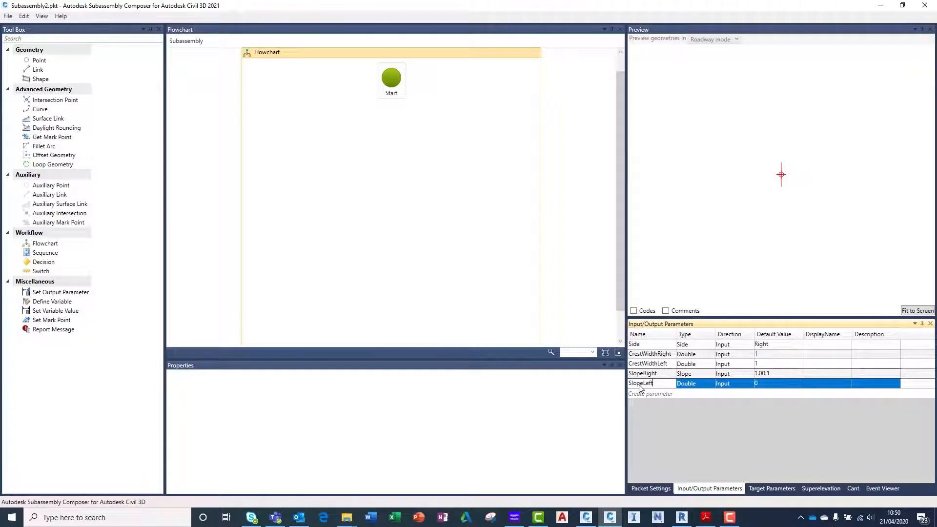
left_click(708, 383)
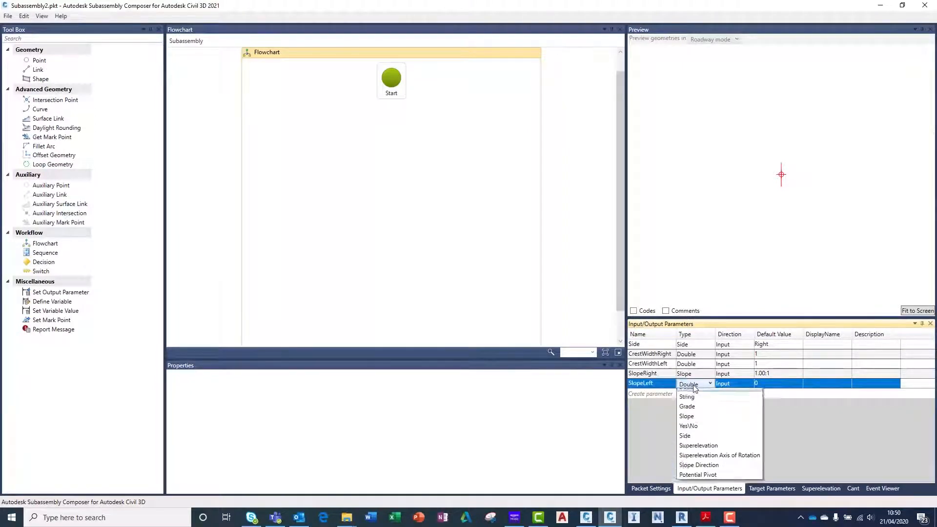
left_click(686, 415)
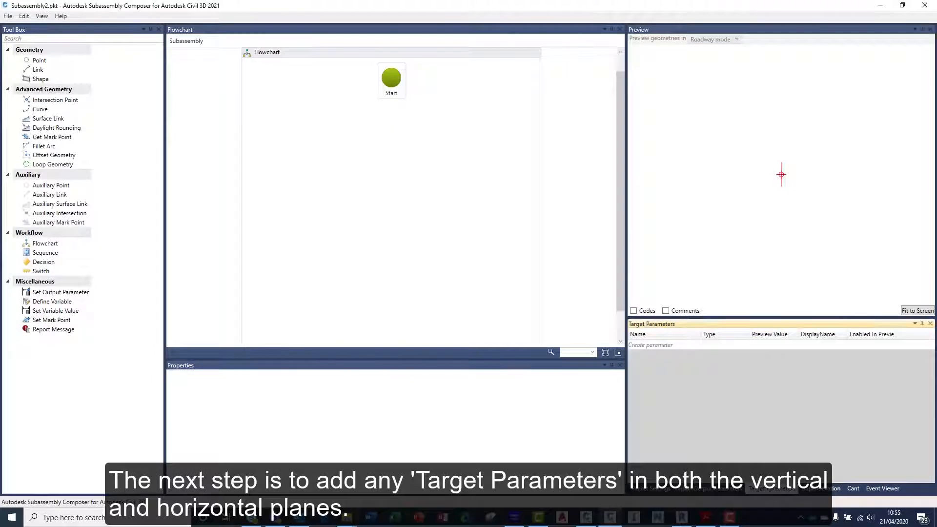
- Create the ExistingSurface target parameter of type Surface with preview value -2
left_click(650, 345)
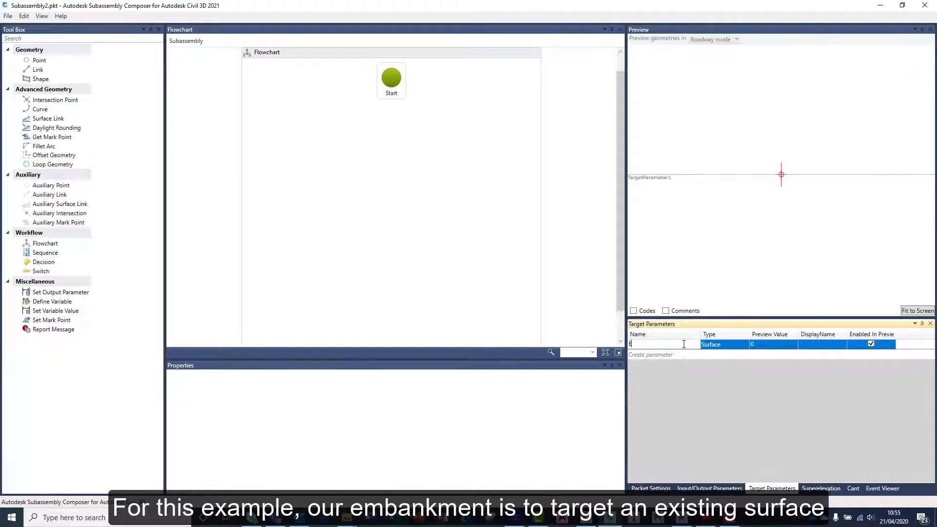
type("Existing")
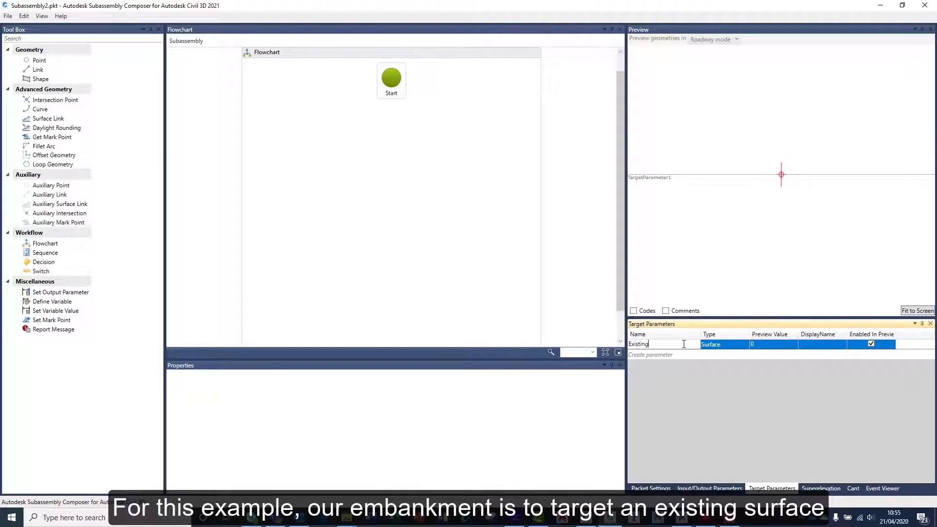
type("Surface")
left_click(774, 344)
type("-2")
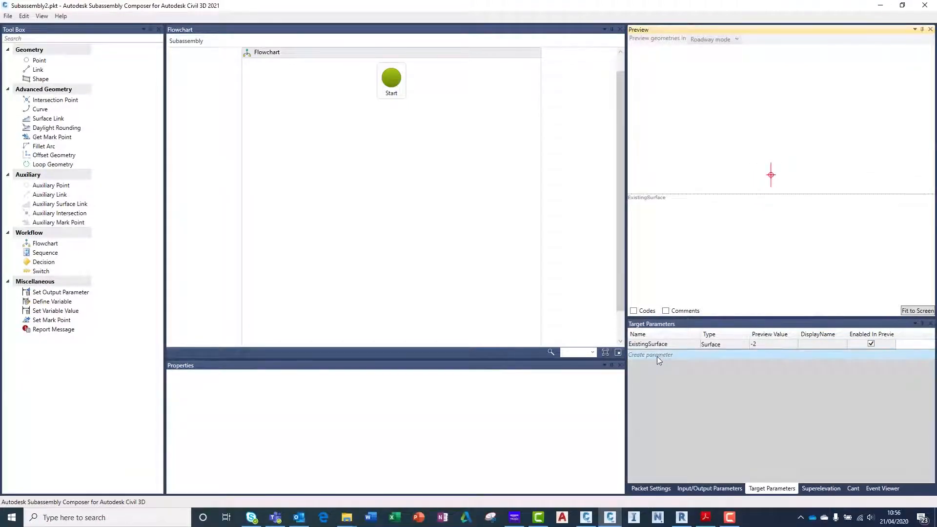
- Create OffsetLeft and OffsetRight offset targets, with OffsetLeft previewing at -2
left_click(650, 354)
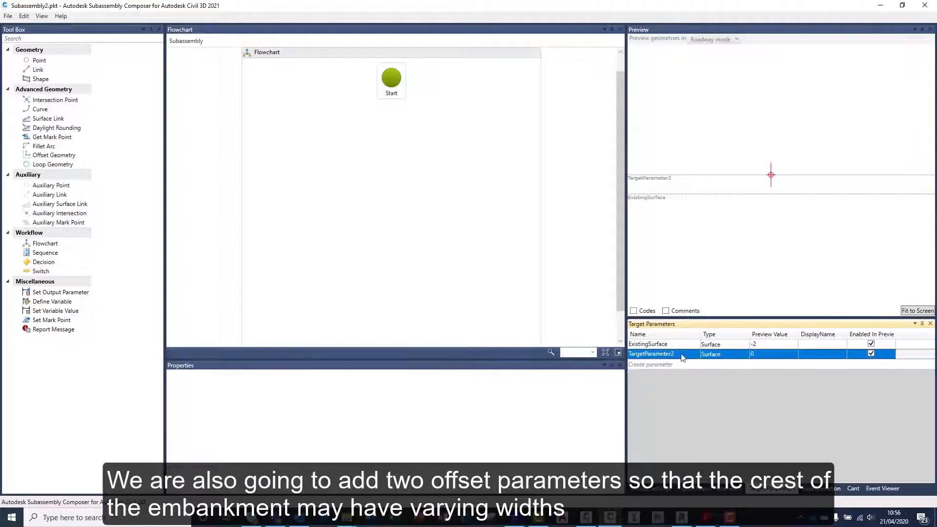
double_click(661, 354)
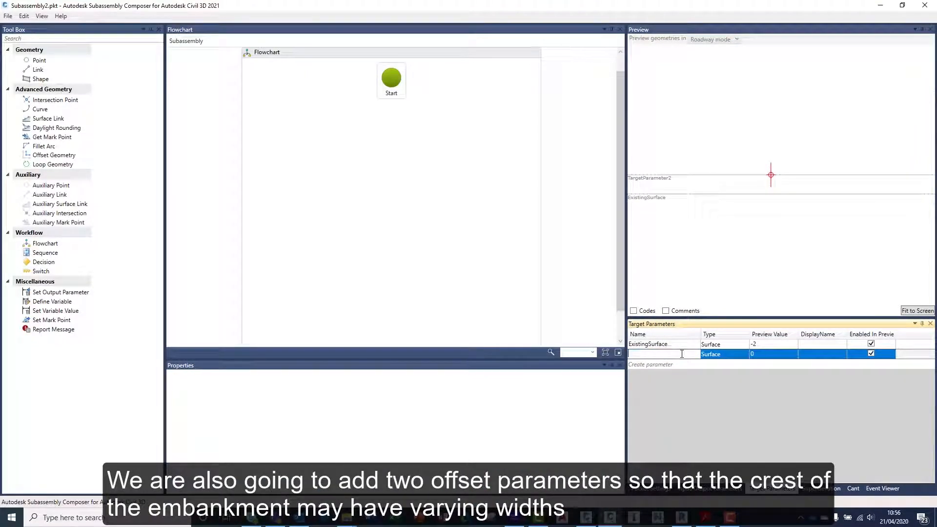
type("Offset1")
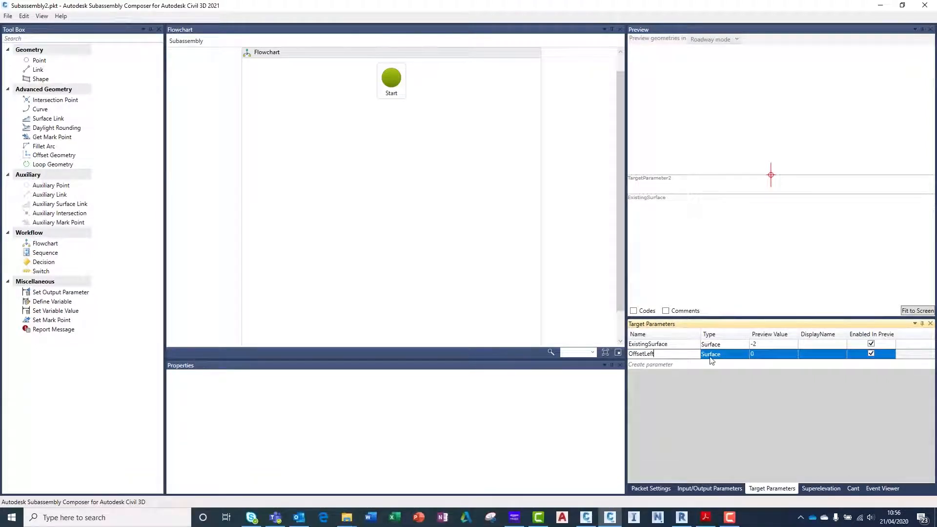
left_click(724, 354)
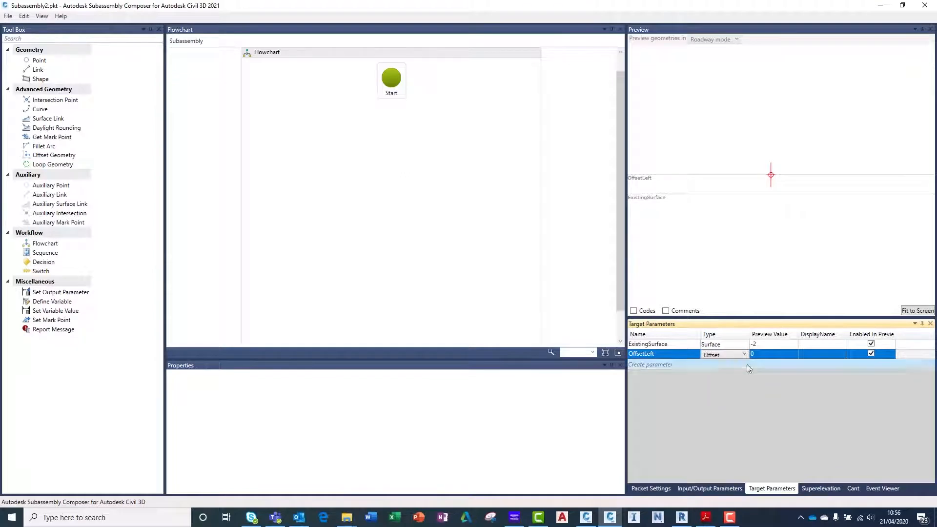
left_click(771, 354)
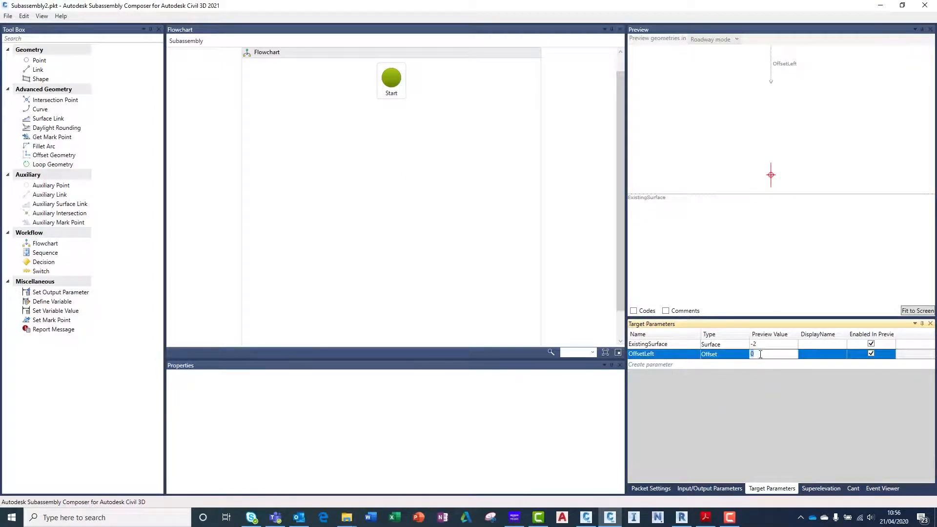
type("-2")
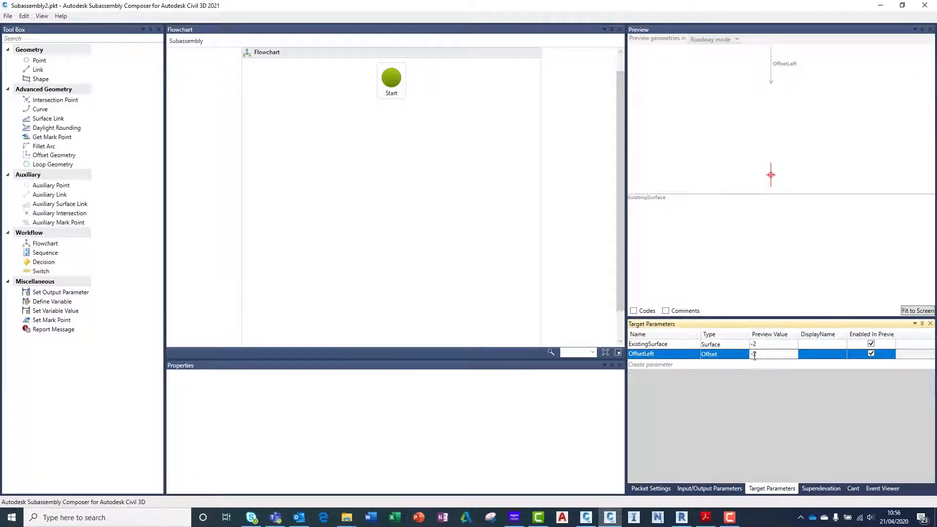
left_click(650, 364)
type("OffsetRight")
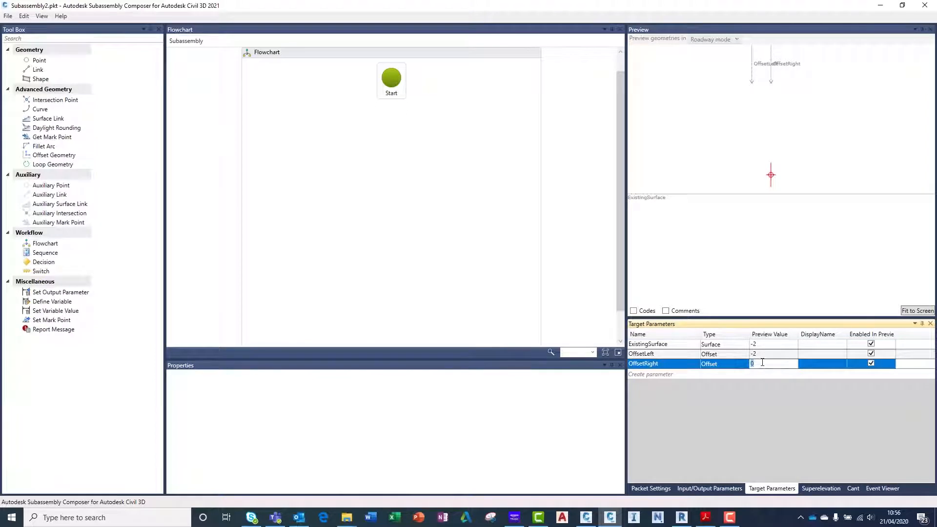
left_click(710, 489)
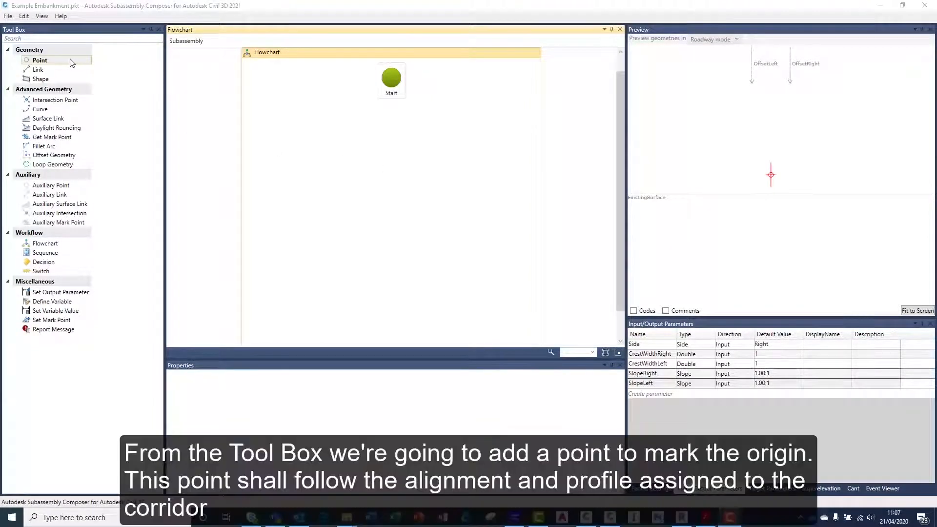
- Add P1 and P2 with Delta X CrestWidthRight, target OffsetRight, code "Right Crest"
left_click(39, 60)
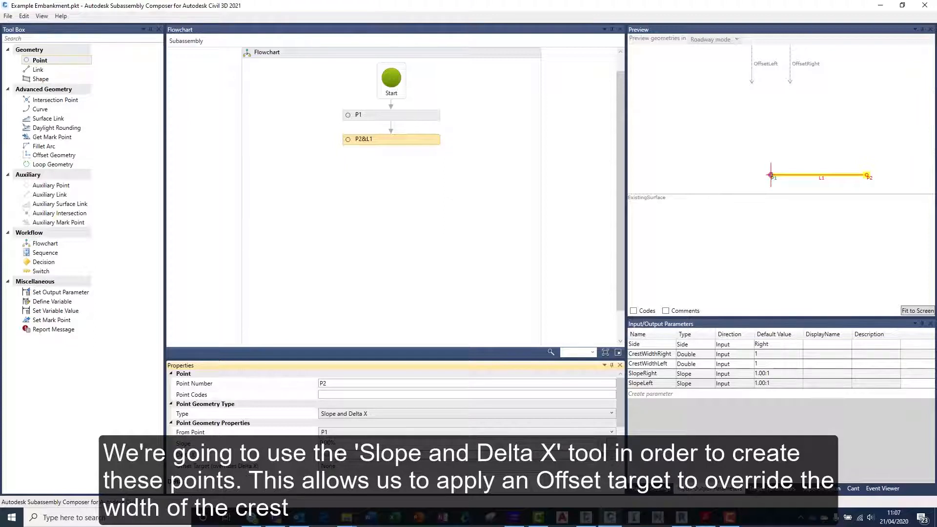
type("CrestWidthRight")
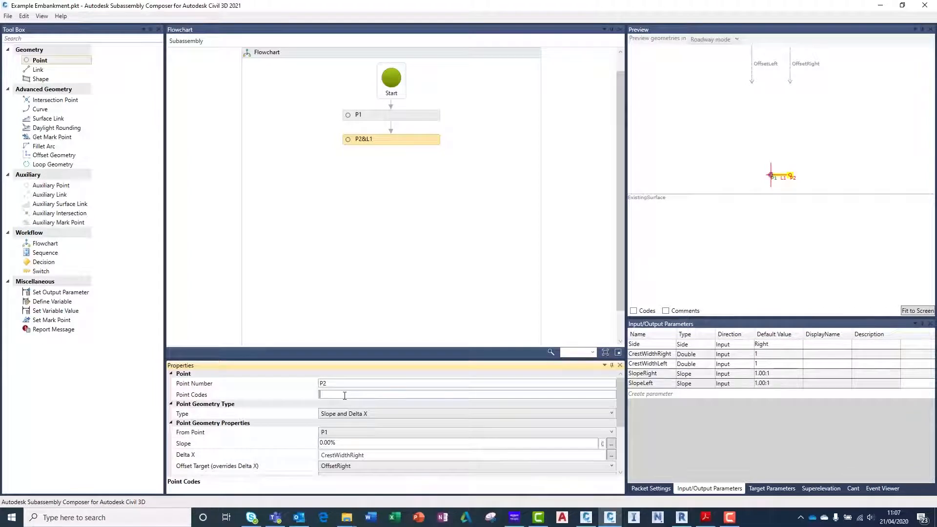
type("\"C")
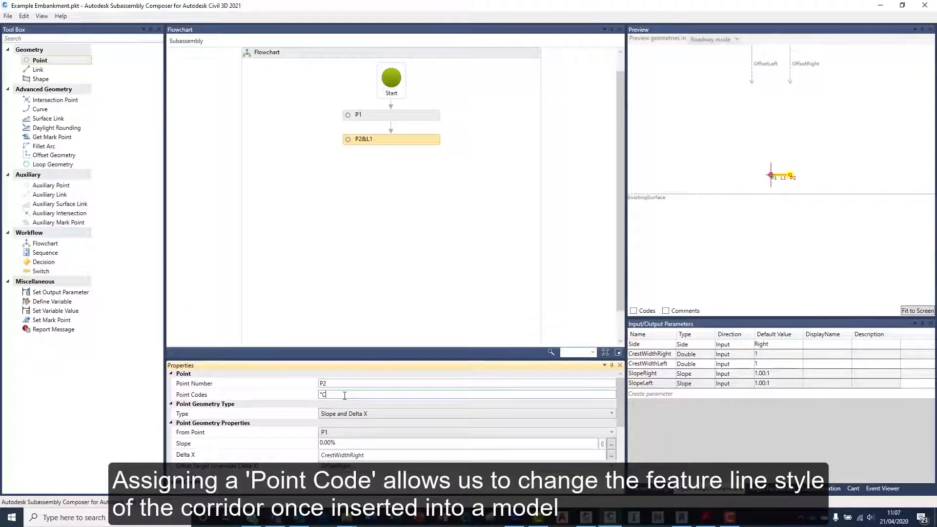
type("Right")
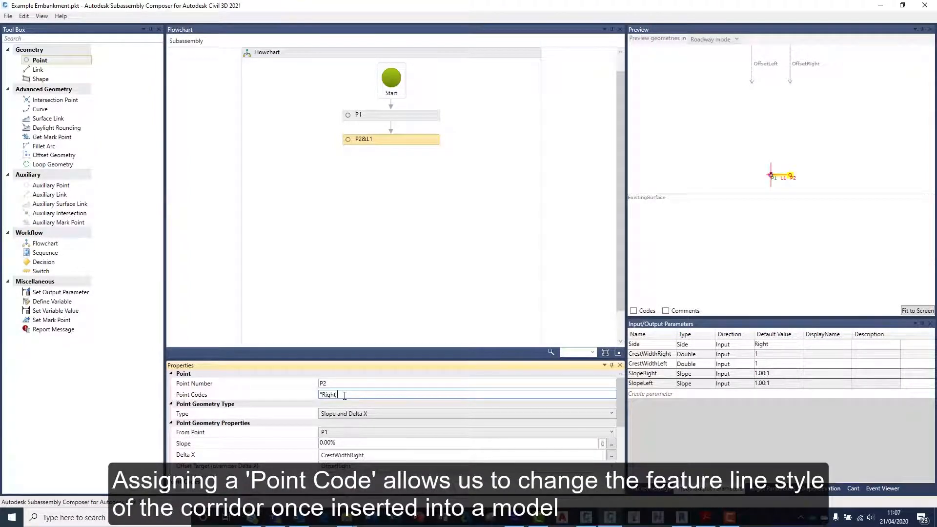
type("Crest")
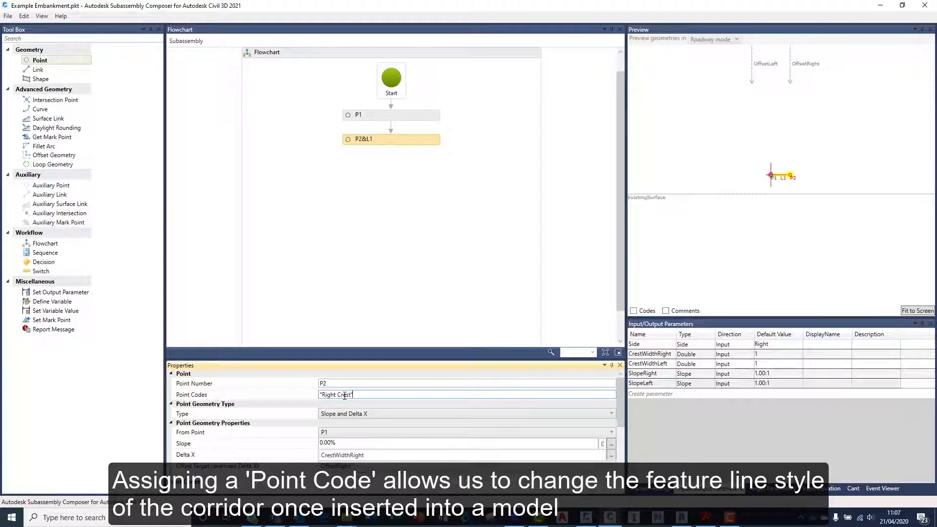
left_click(387, 207)
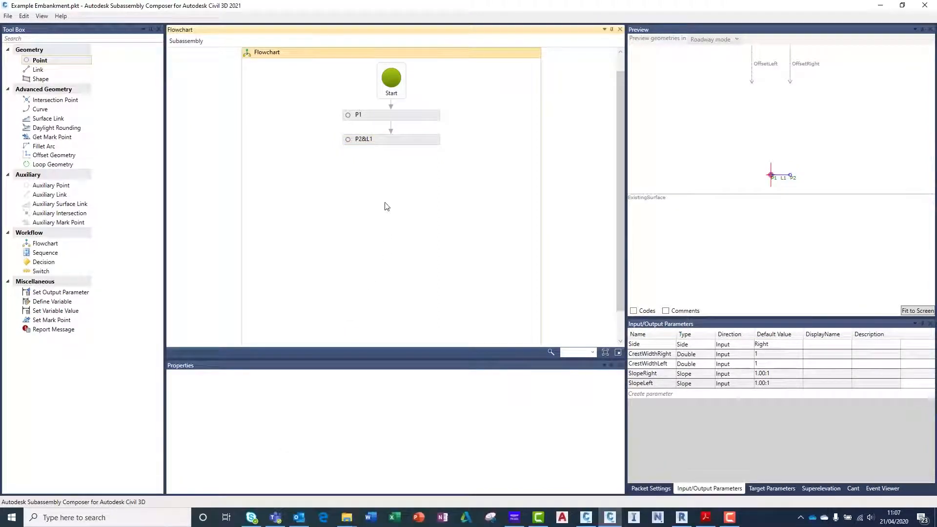
- Add P3 using Slope and Delta X: slope 0, Delta X -CrestWidthLeft, target OffsetLeft
left_click(634, 311)
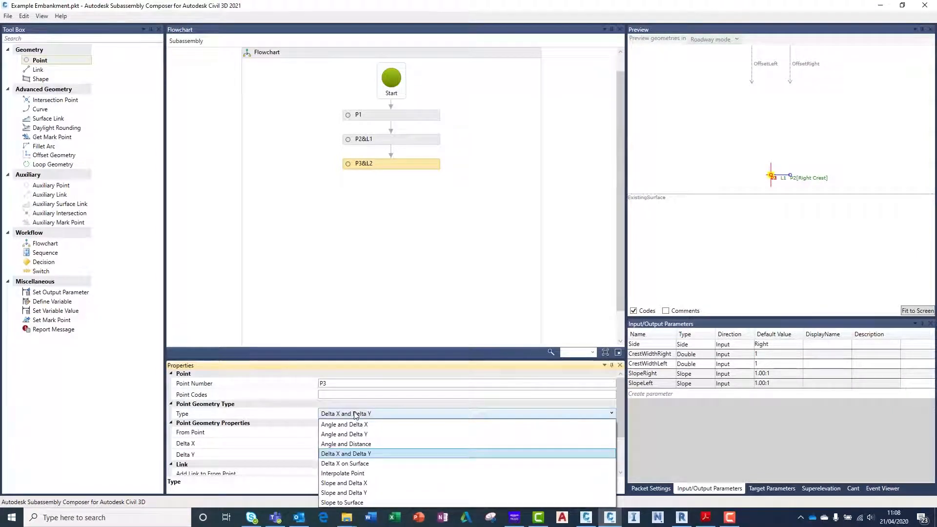
left_click(344, 482)
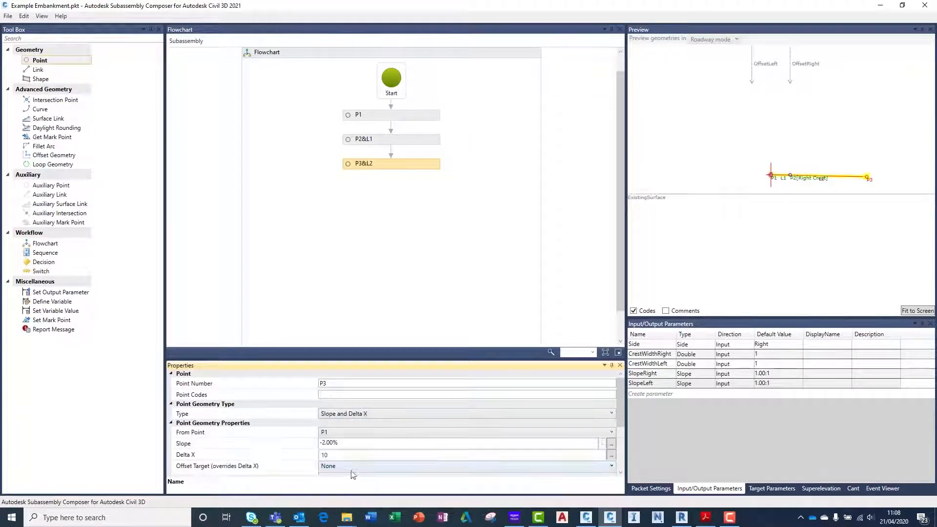
left_click(455, 442)
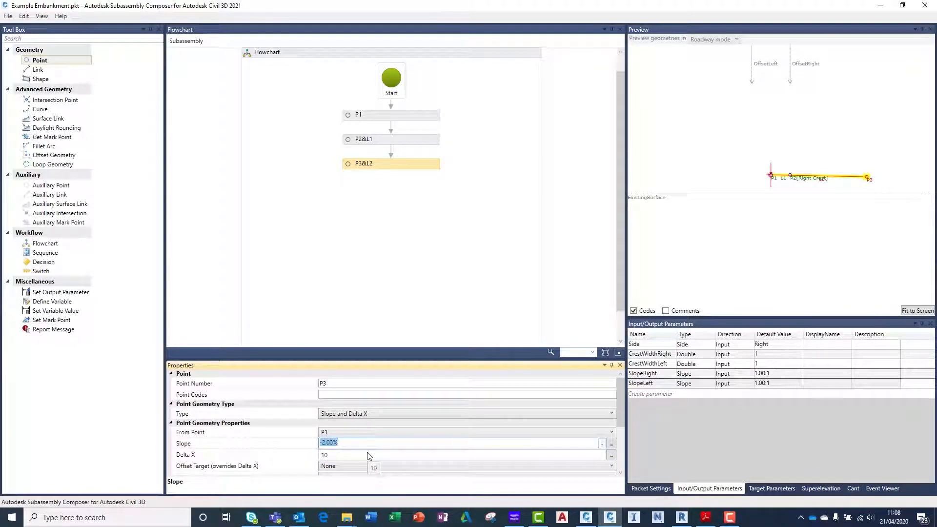
type("0")
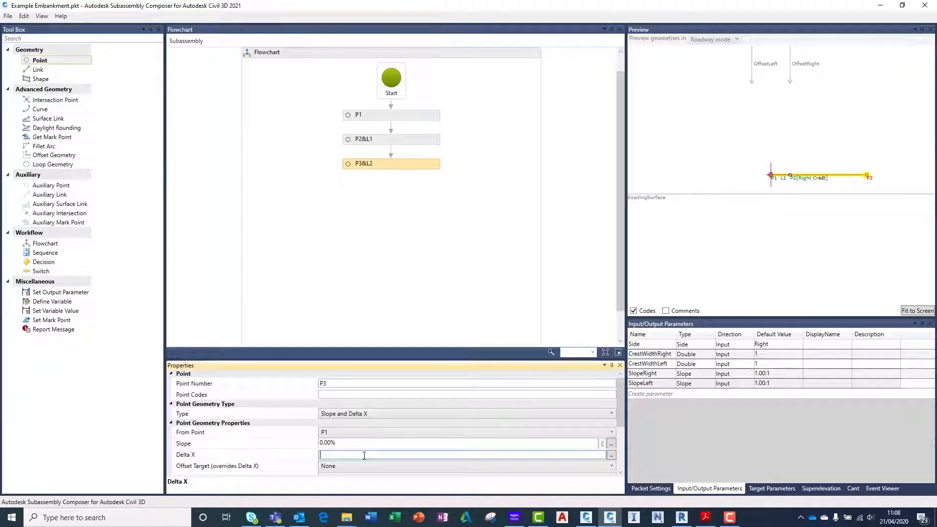
type("-CrestWidthLeft")
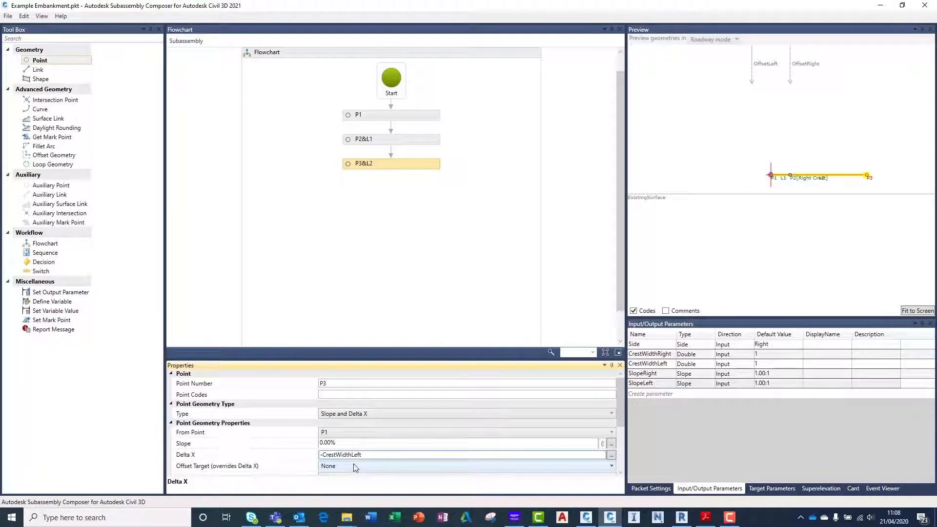
left_click(612, 466)
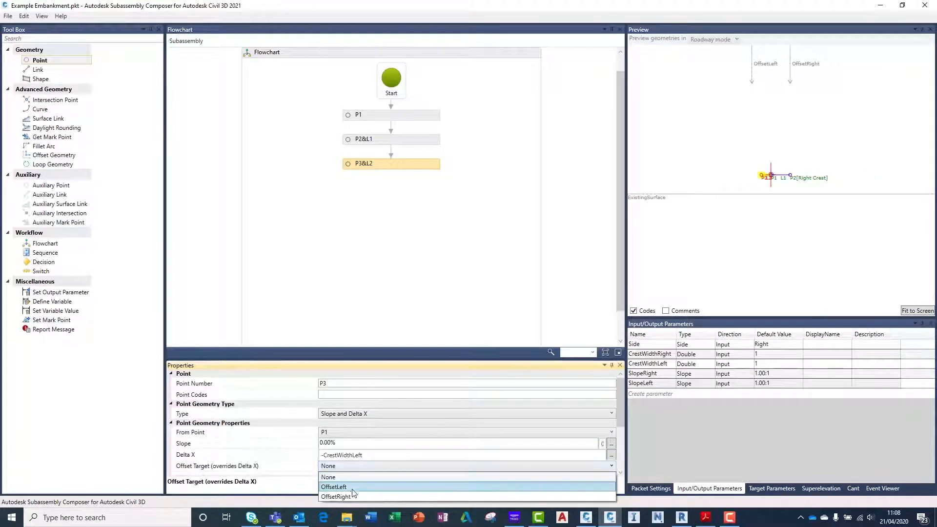
left_click(335, 487)
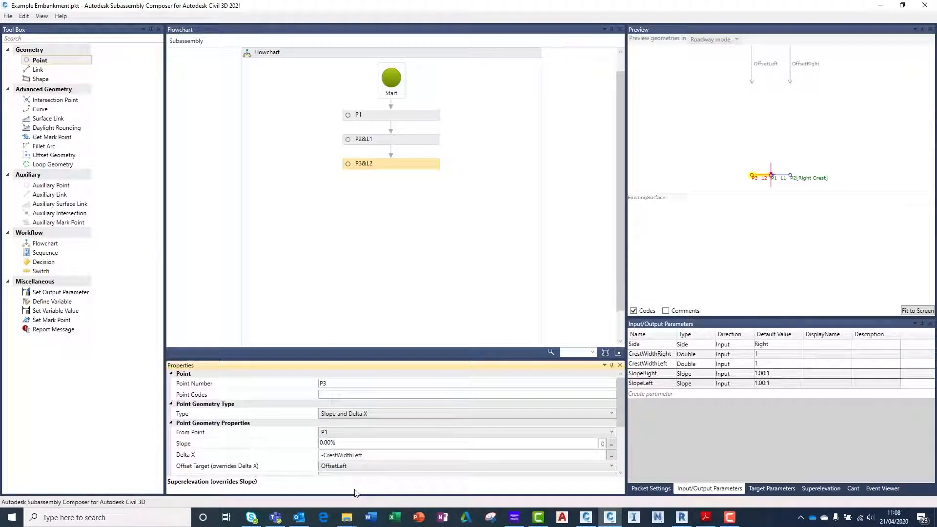
left_click(408, 251)
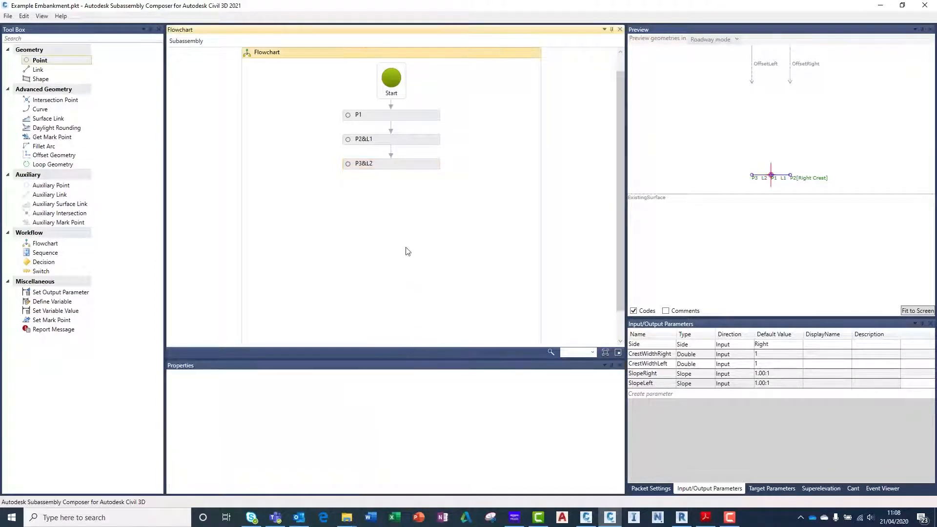
- Give point P3 the point code "Left Crest"
left_click(391, 163)
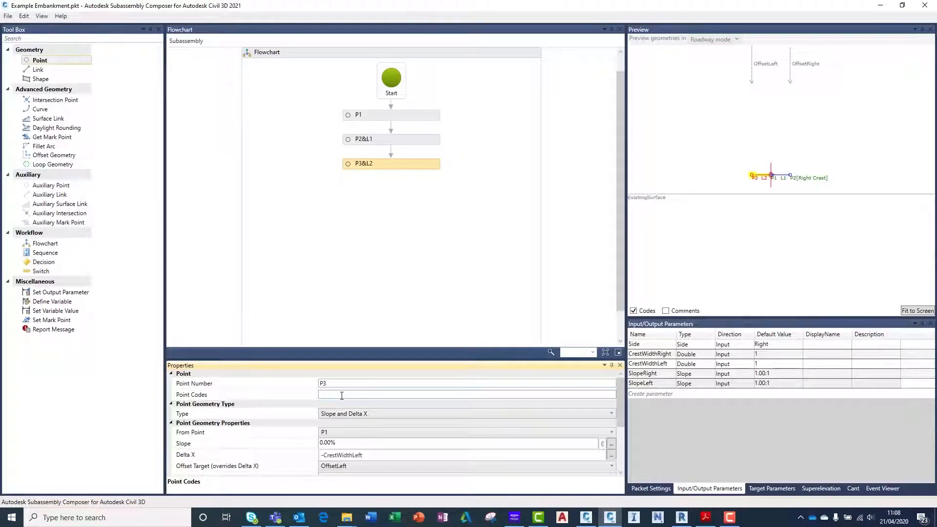
type("\"Left\"")
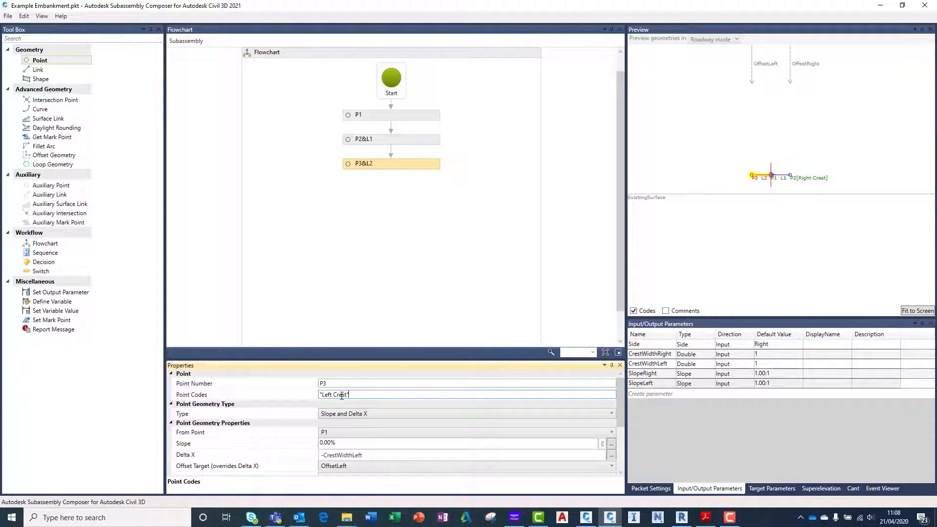
left_click(387, 251)
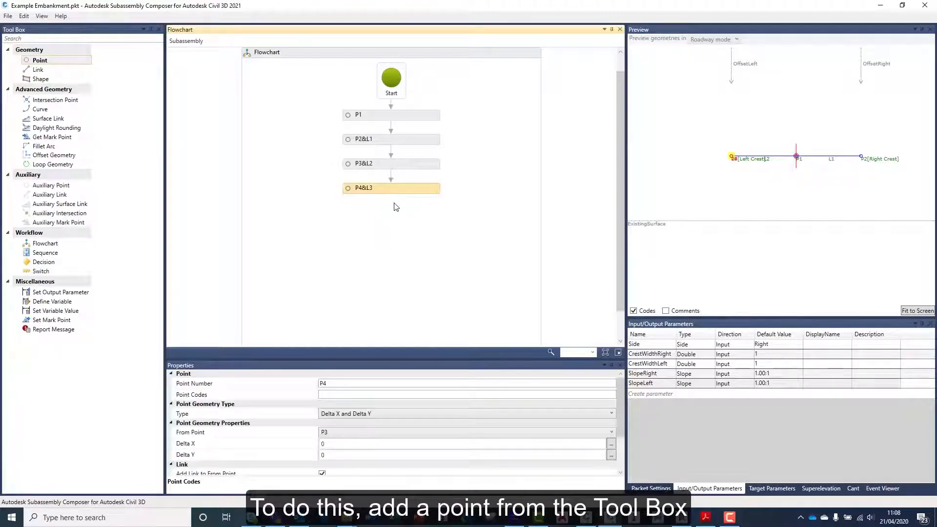
- Make P4 slope to surface from P2 at -SlopeRight onto ExistingSurface, coded "Right Toe"
left_click(611, 432)
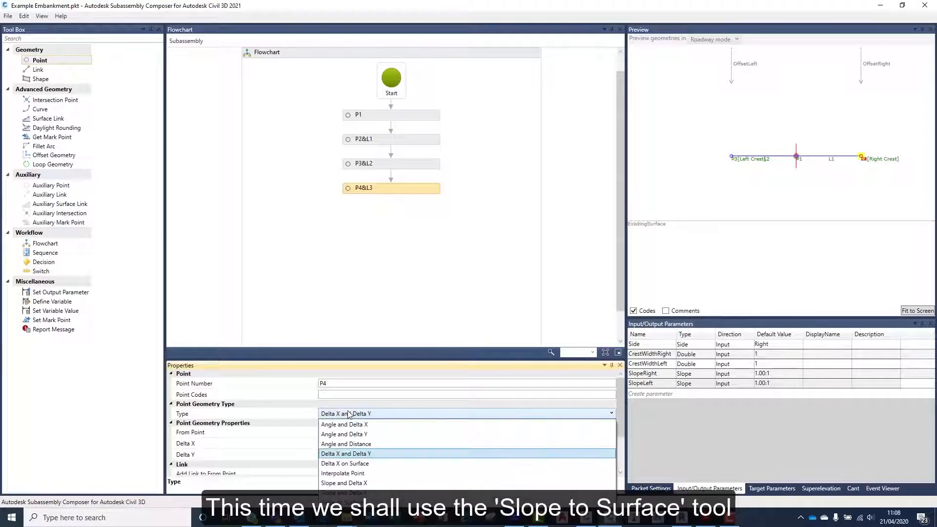
left_click(346, 453)
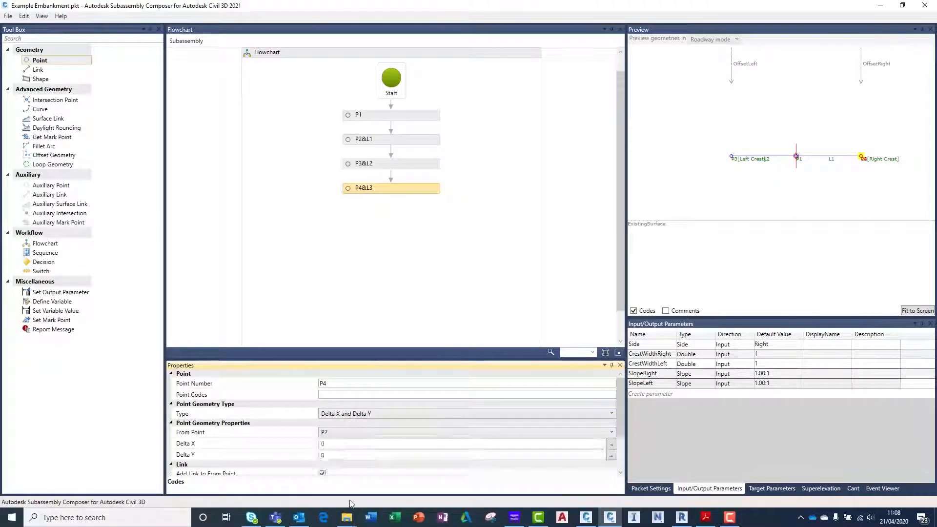
left_click(466, 413)
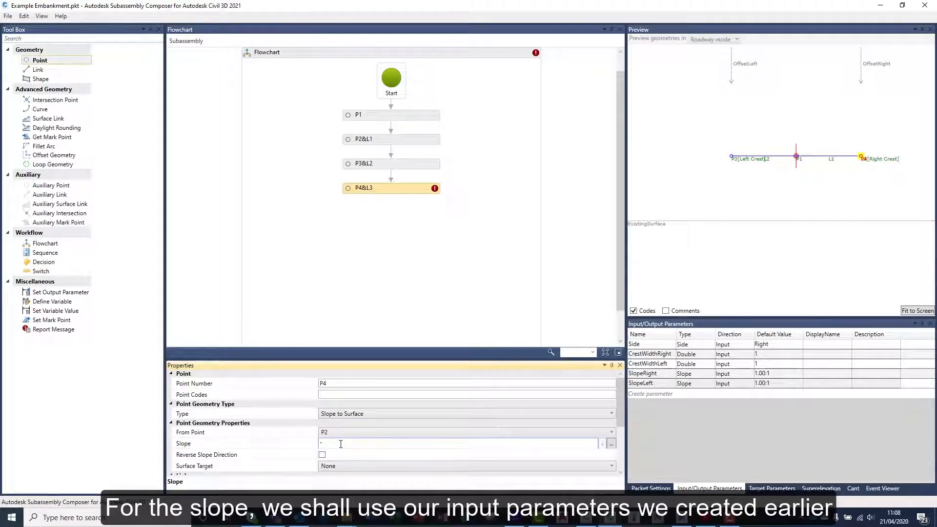
type("SlopeRight")
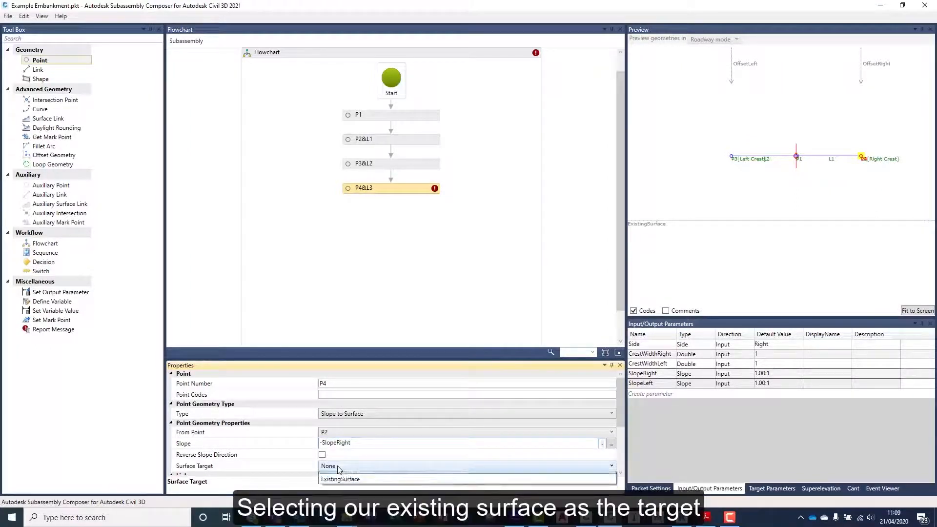
left_click(340, 479)
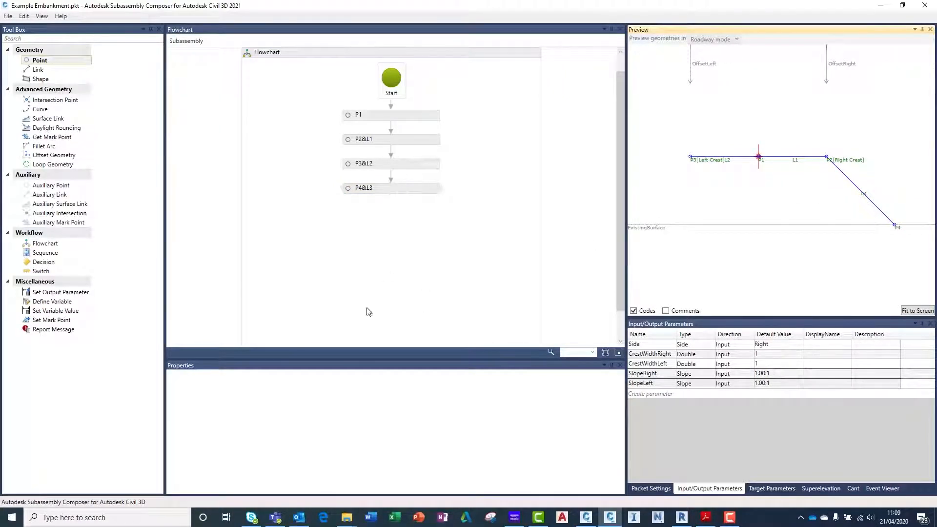
left_click(383, 188)
type("\"Right Toe")
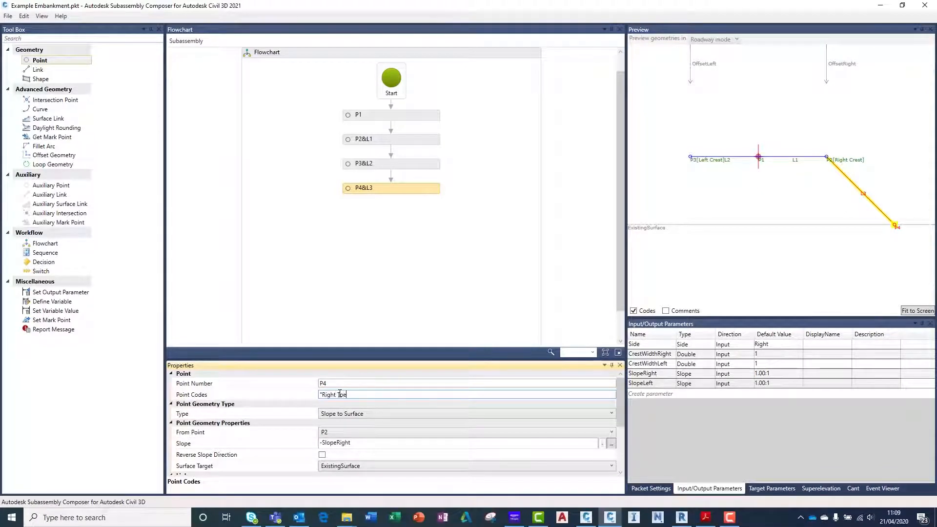
left_click(408, 281)
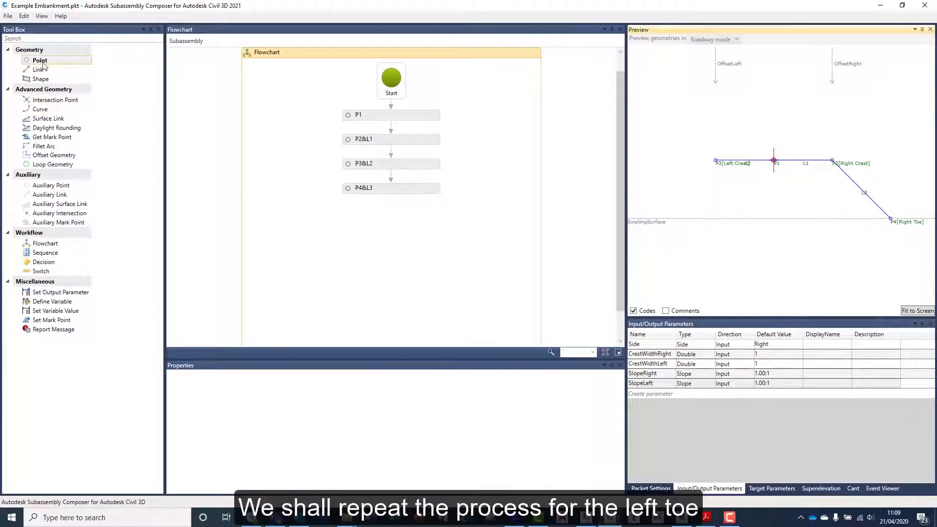
- Add P5 sloping from P3 at -SlopeLeft to ExistingSurface, coded "Left Toe"
left_click_drag(39, 59, 376, 227)
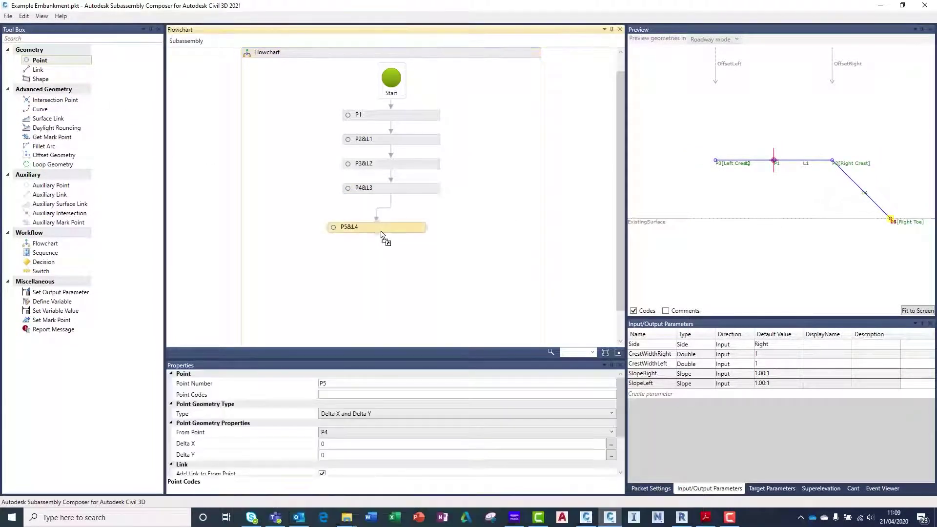
left_click_drag(376, 227, 391, 213)
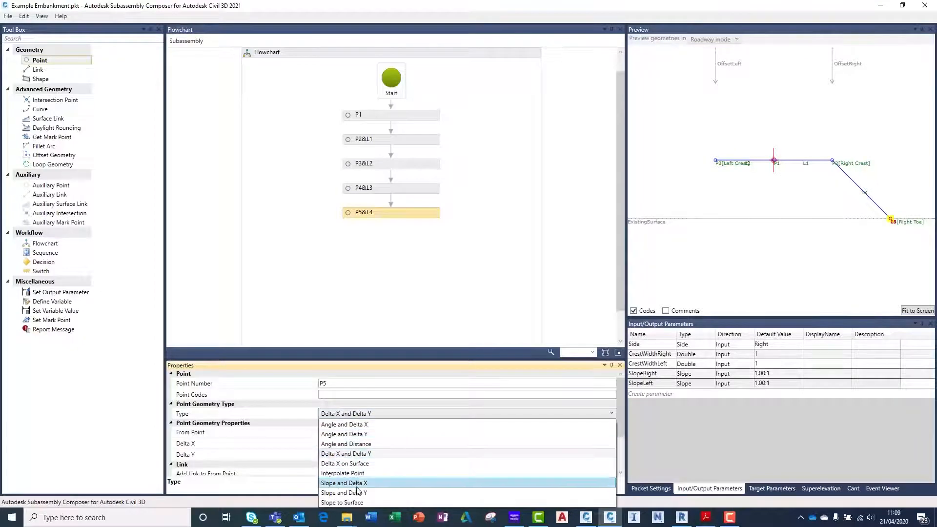
left_click(342, 502)
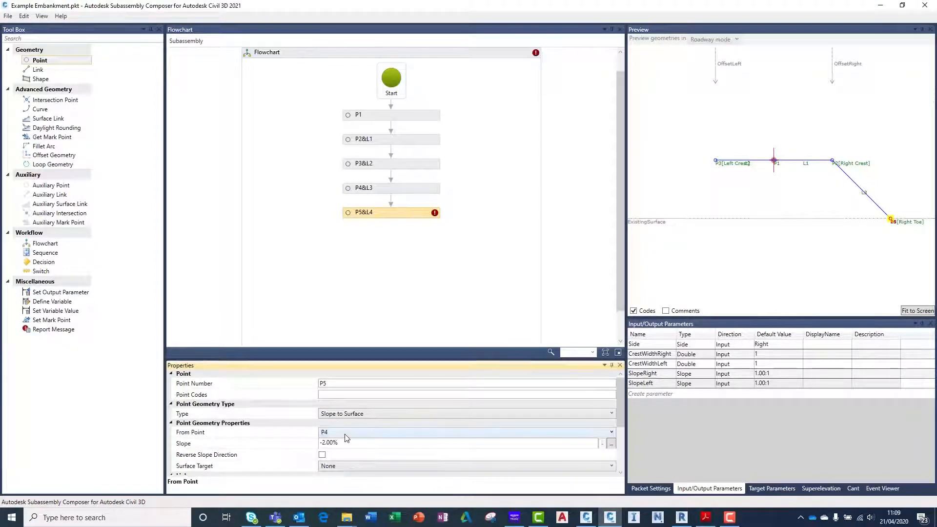
left_click(611, 432)
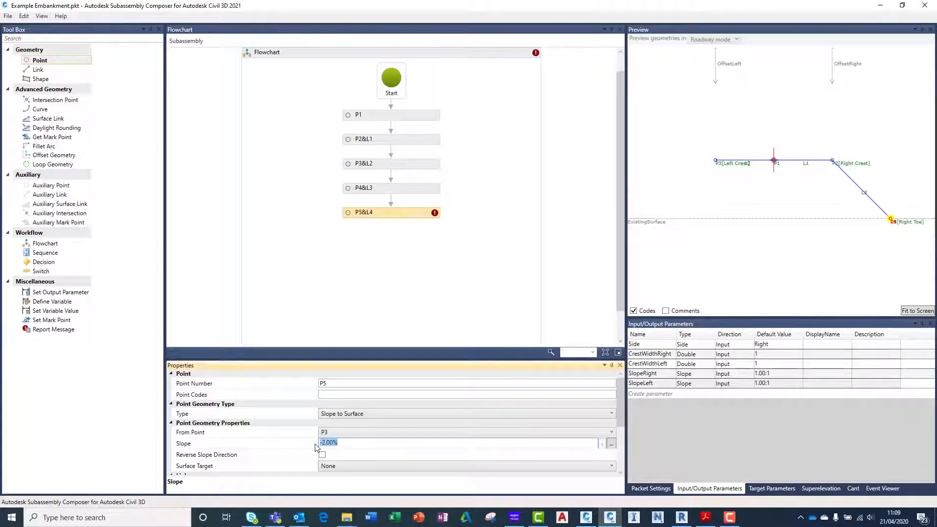
type("-5")
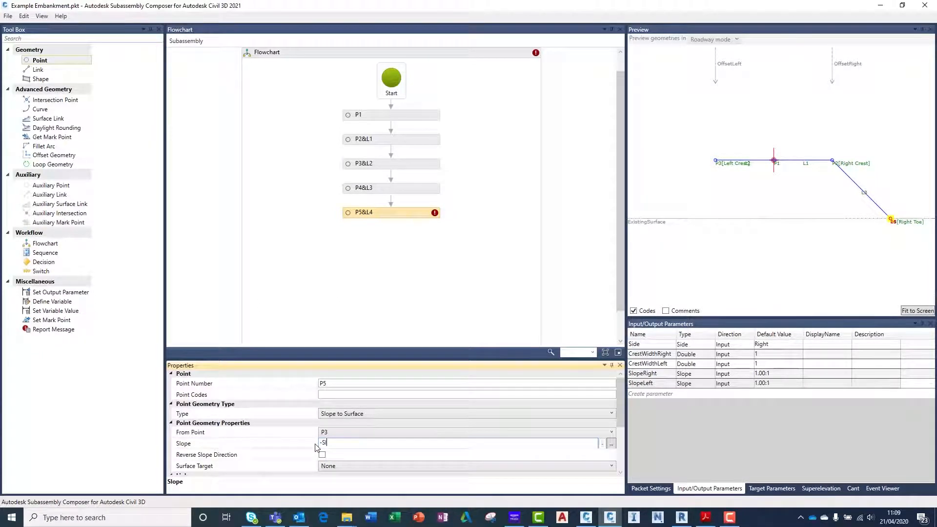
type("lopeLeft")
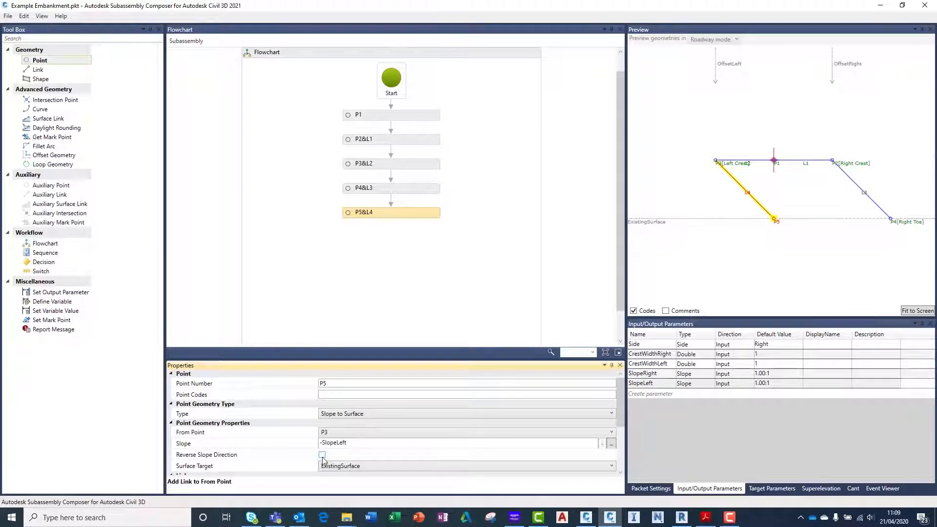
left_click(322, 455)
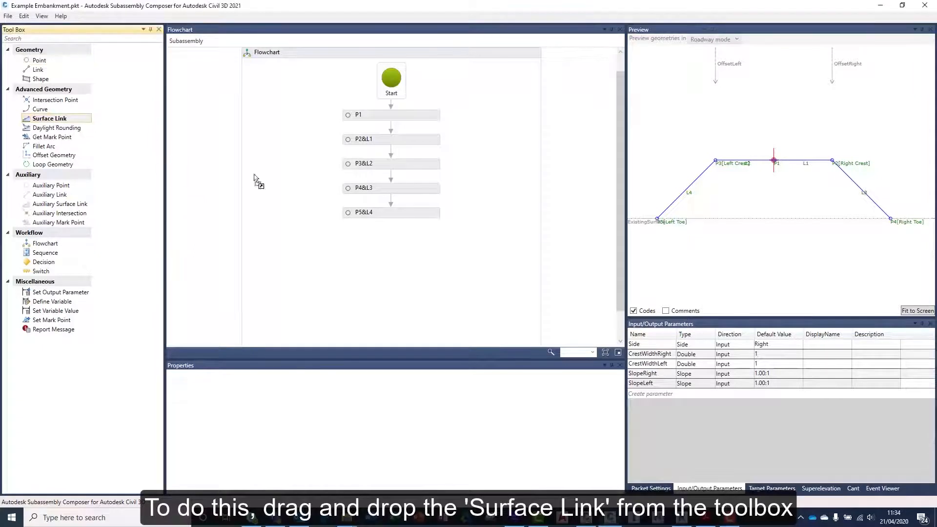
- Add surface link L5 on ExistingSurface with depth 0.2, from P5.x to P4.x
left_click_drag(50, 118, 391, 242)
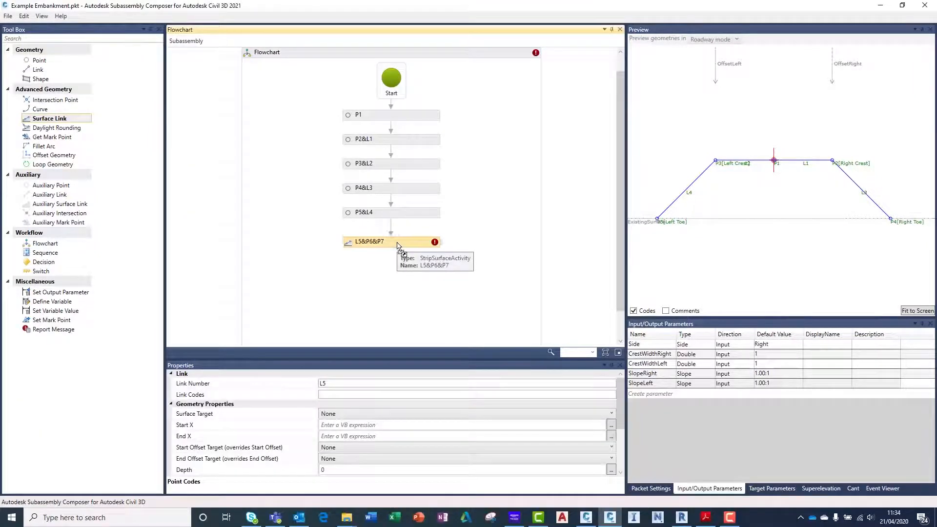
mouse_move(387, 346)
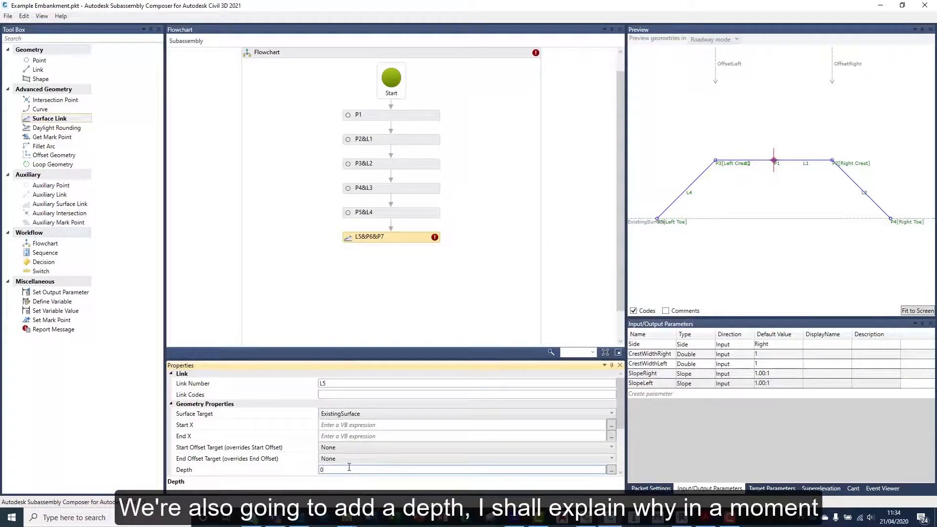
type("0.2")
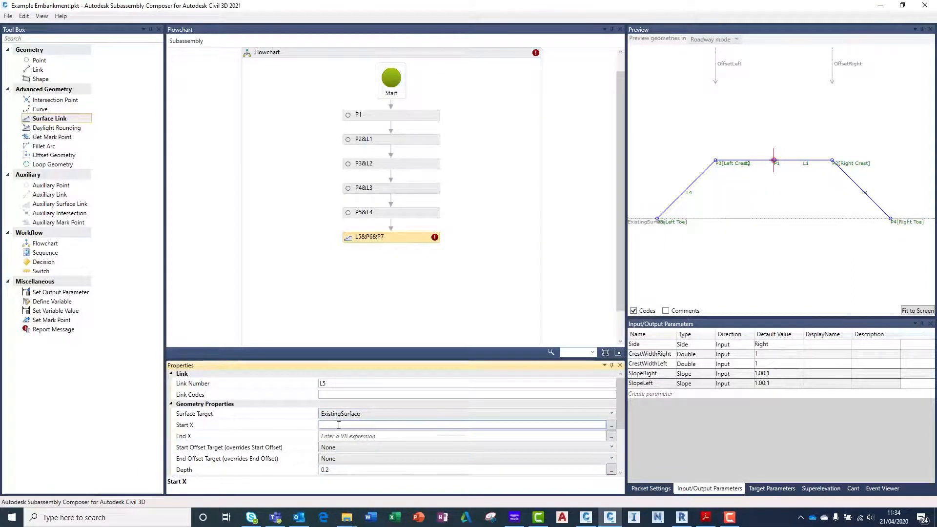
type("P")
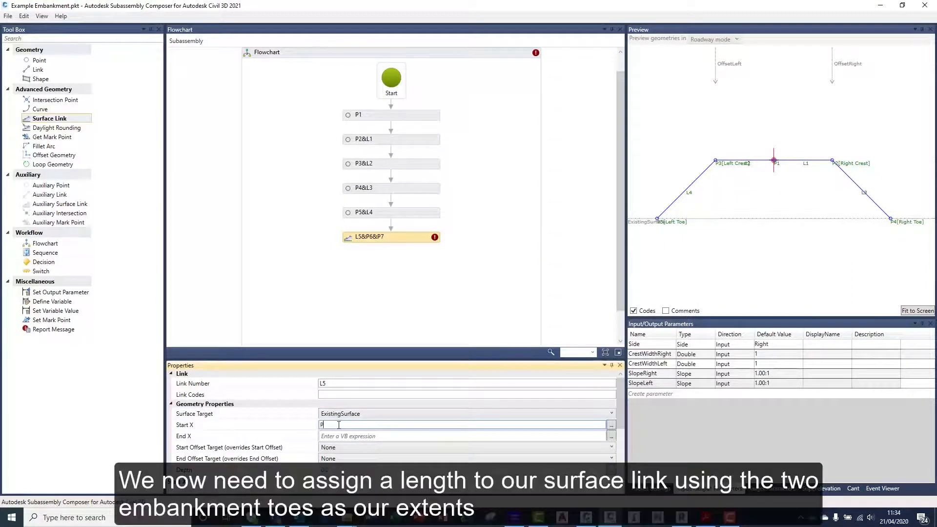
type("5.")
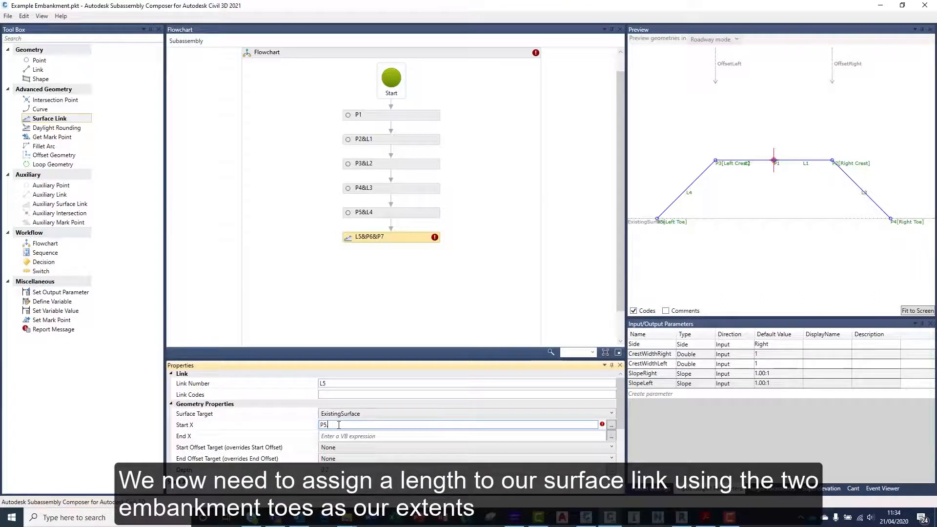
left_click(434, 436)
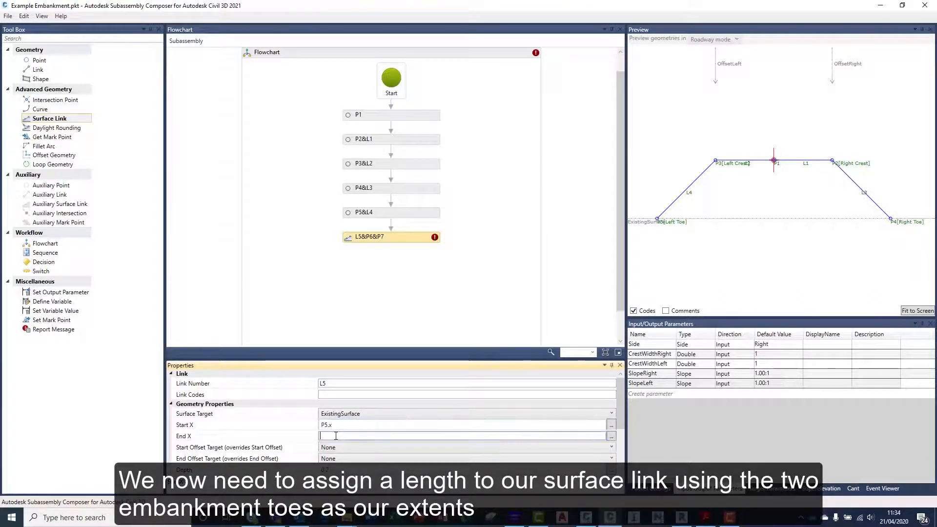
type("P.")
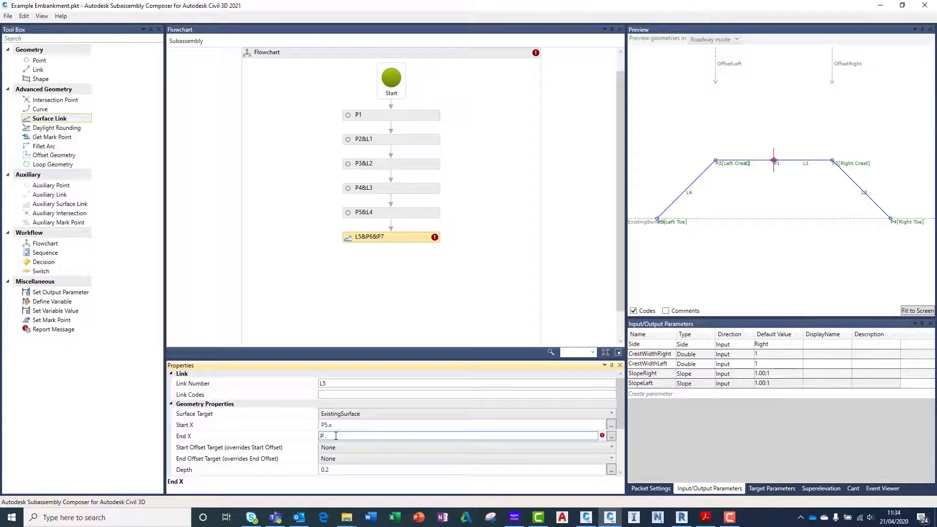
type("P4.x")
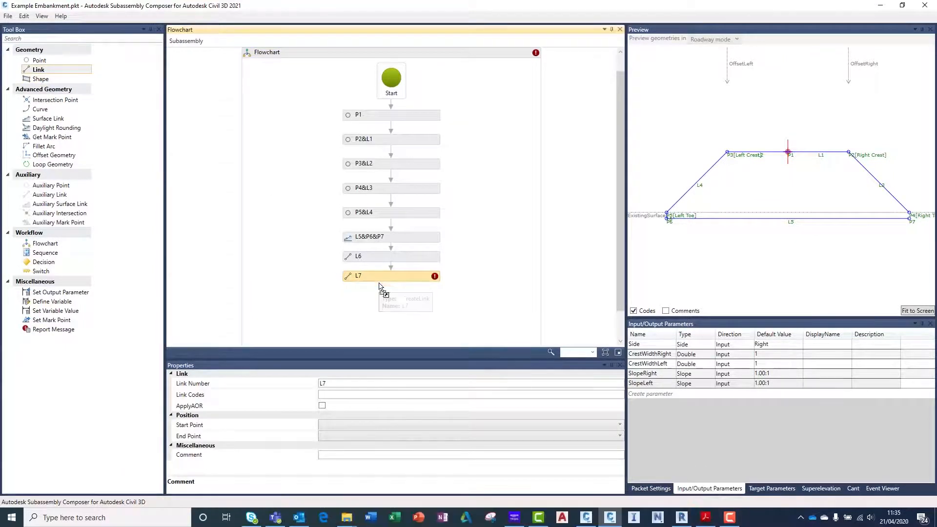
- Connect link L7 from P4 to its end point, and clear surface link L5's 0.2 depth
left_click(616, 424)
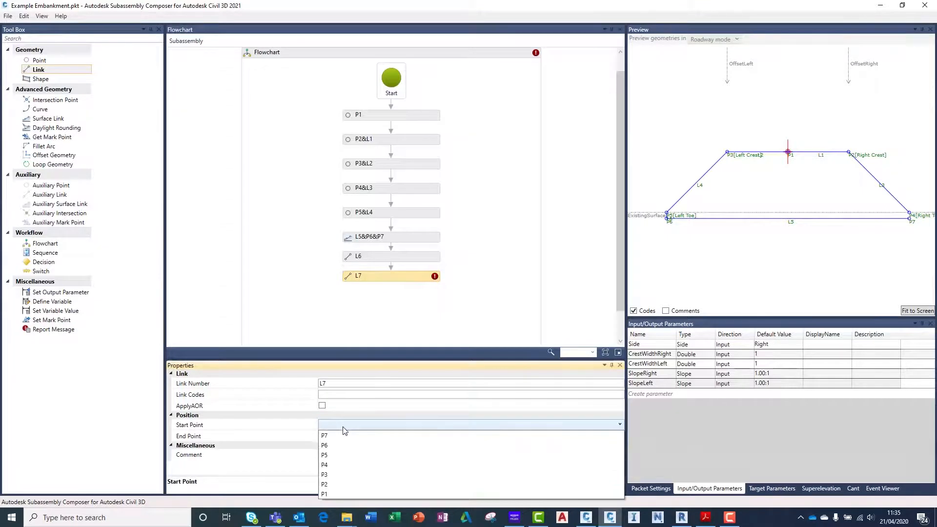
left_click(324, 465)
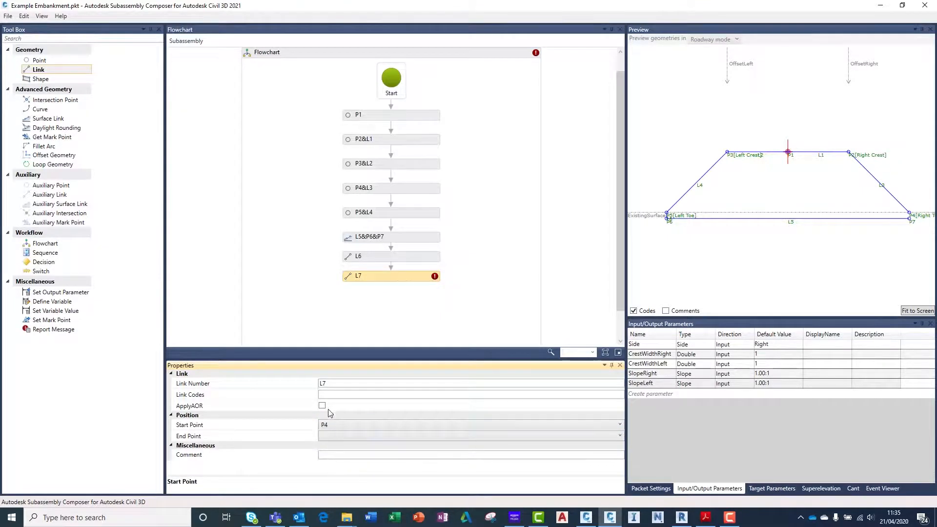
left_click(471, 436)
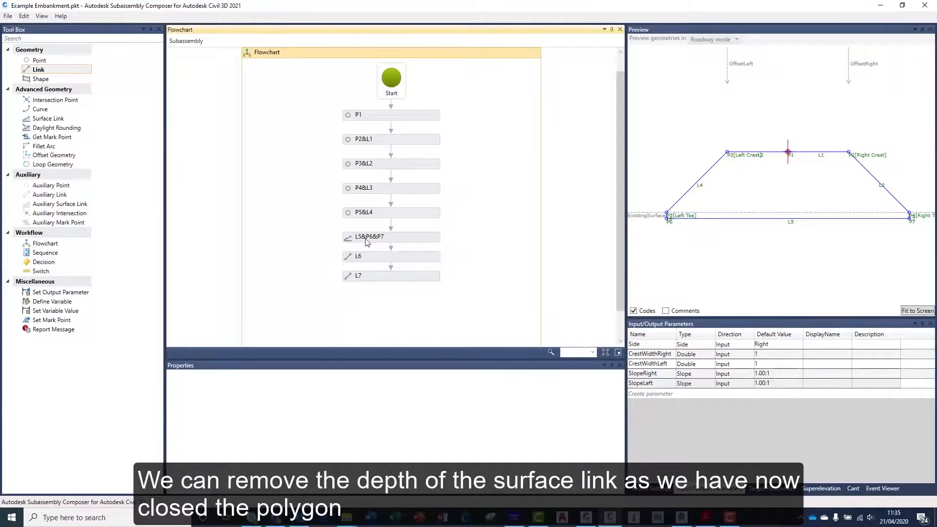
left_click(391, 237)
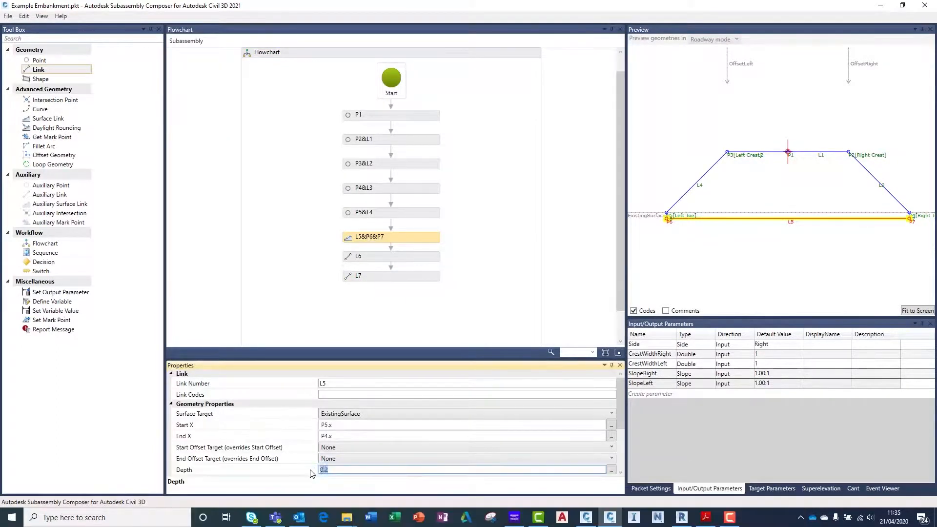
left_click(487, 257)
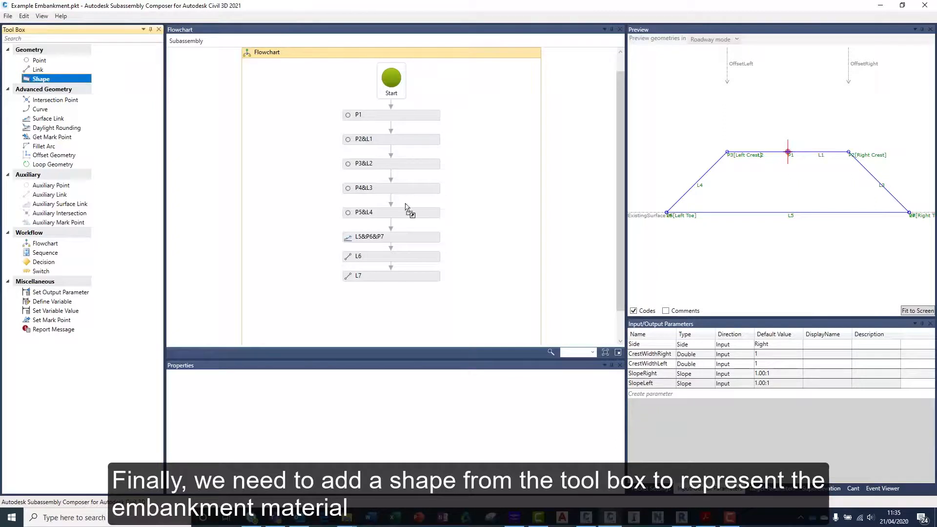
- Add shape S1 below L7, coded 'Embankment Material', built from links L1 through L7
left_click_drag(40, 78, 391, 295)
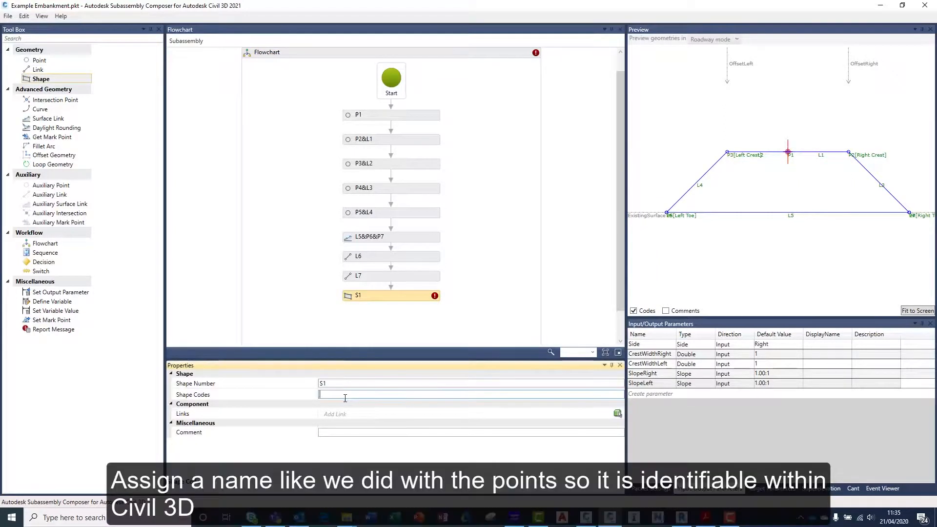
type("\"Embankment Material")
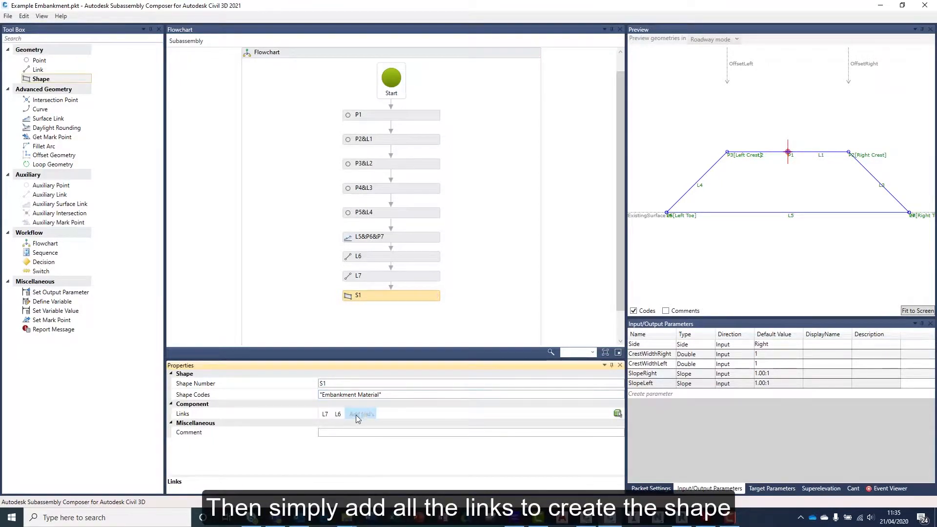
left_click(361, 414)
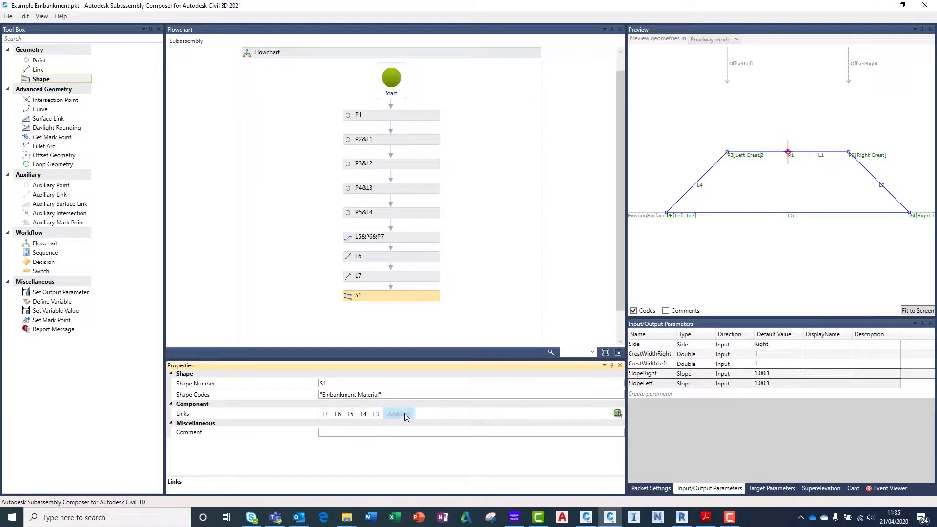
left_click(399, 414)
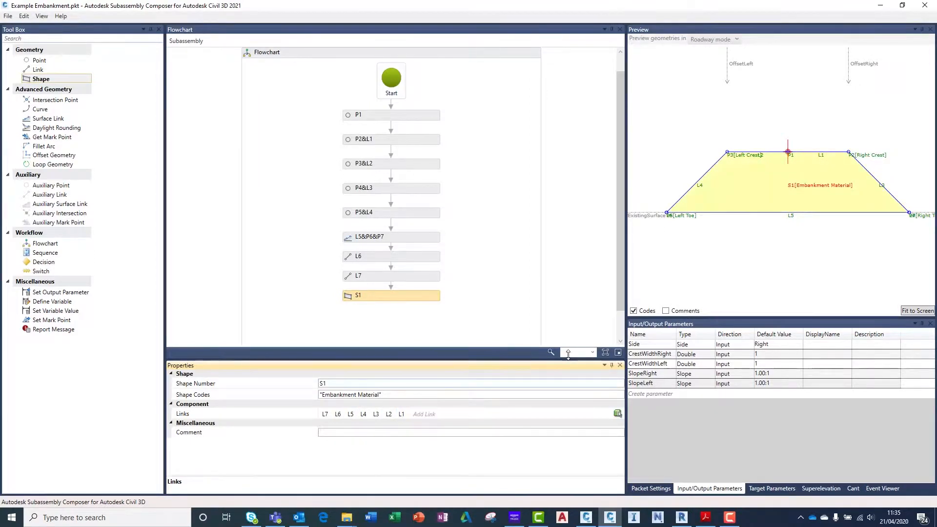